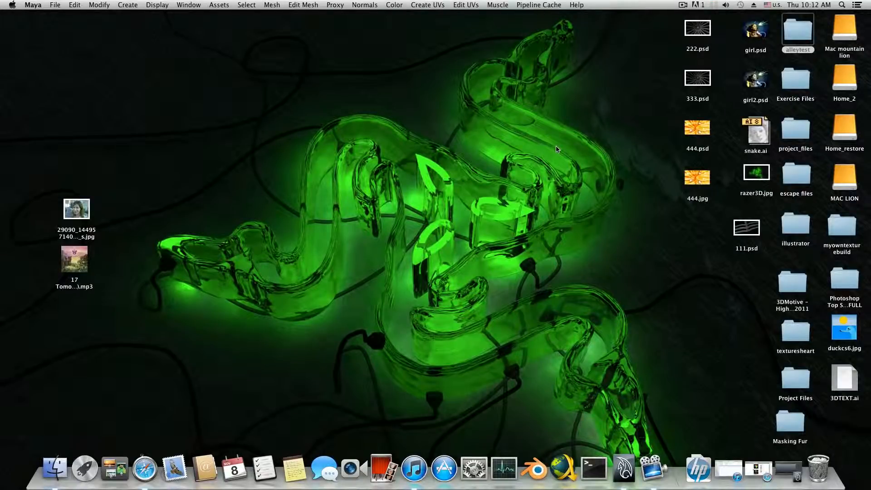
{"action": "mouse_move", "coordinate": [729, 296]}
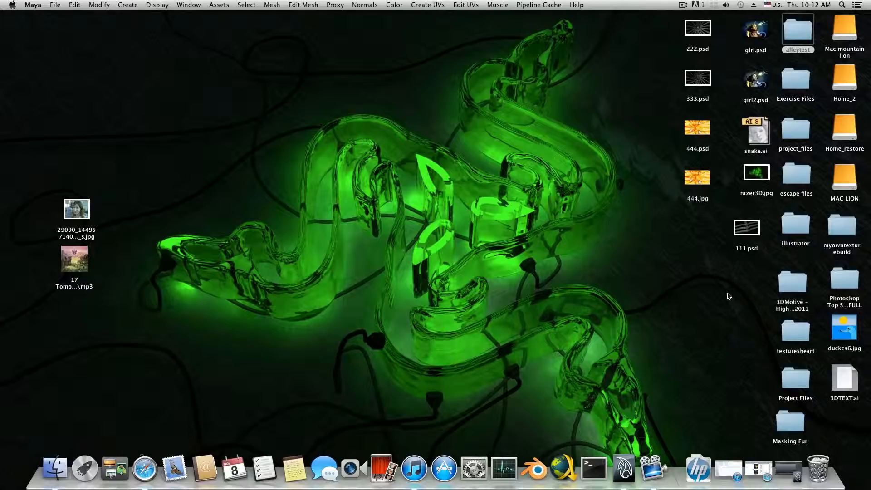
{"action": "mouse_move", "coordinate": [726, 300]}
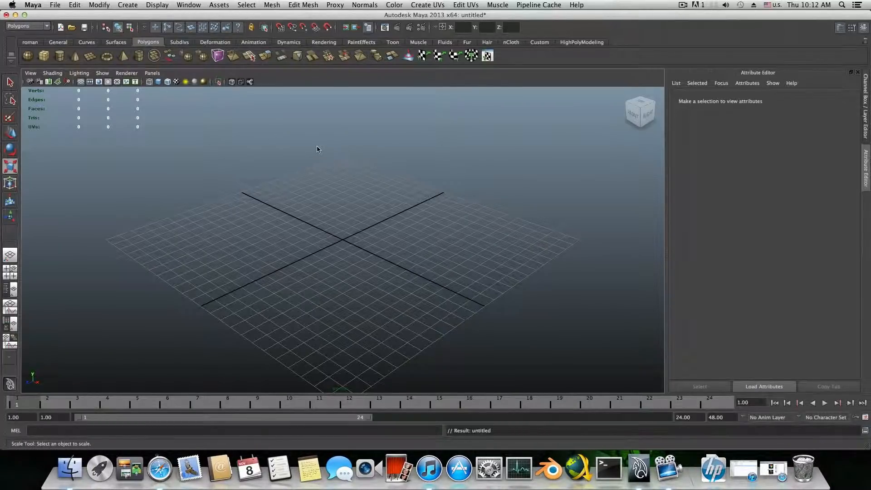
{"action": "mouse_move", "coordinate": [293, 117]}
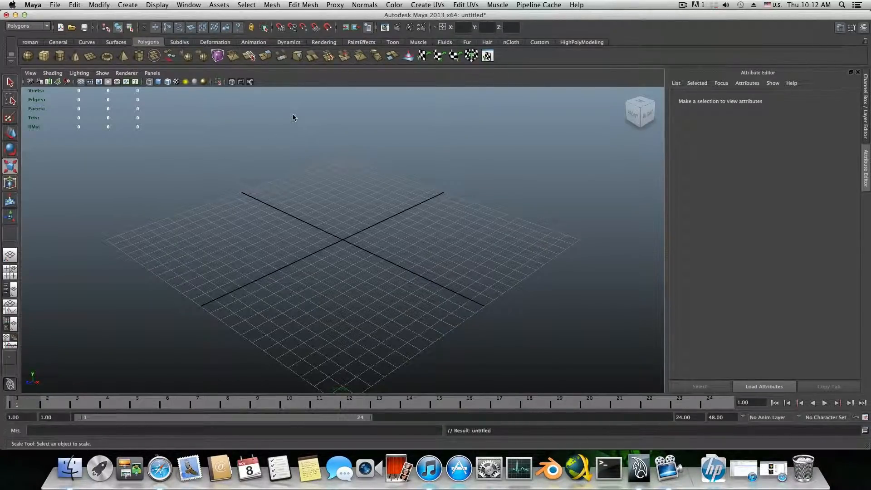
Browse the General, Animation, PaintEffects, Fur and empty Custom shelves in turn
{"action": "left_click", "coordinate": [59, 43]}
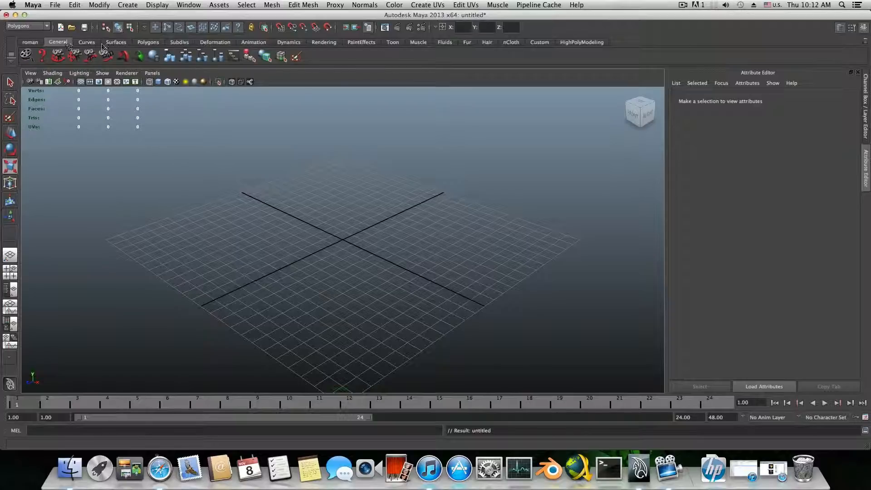
{"action": "left_click", "coordinate": [254, 41]}
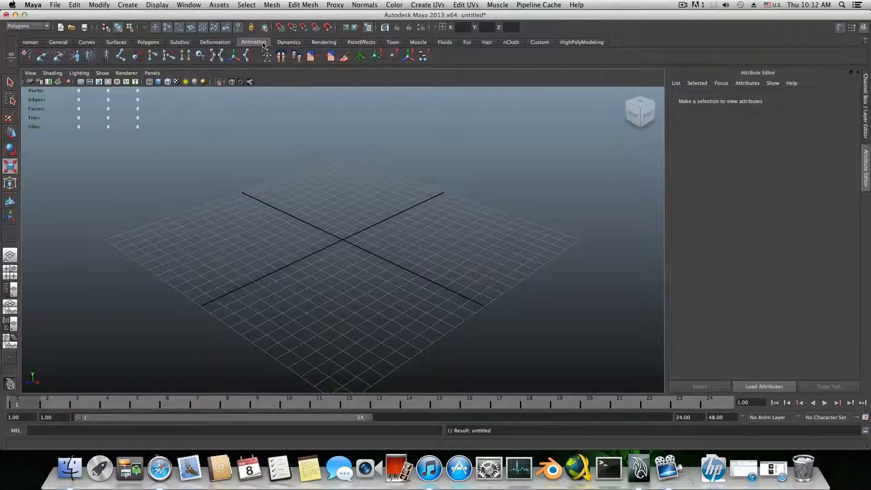
{"action": "left_click", "coordinate": [361, 43]}
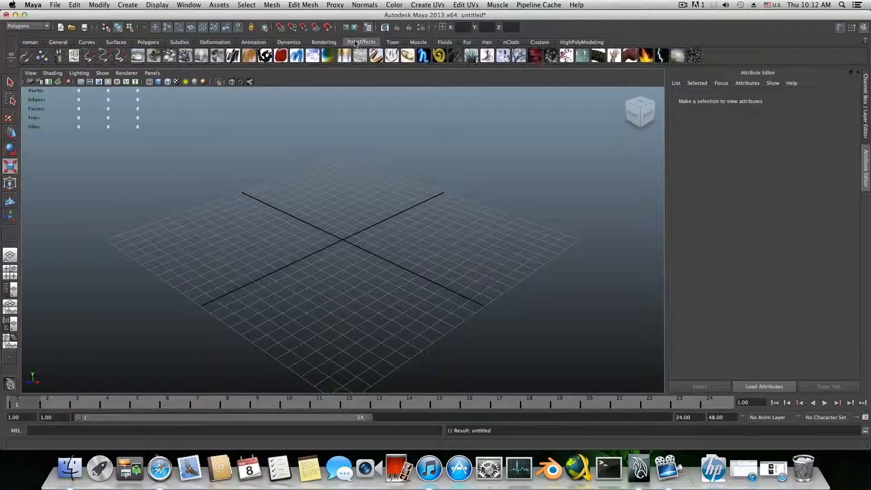
{"action": "left_click", "coordinate": [394, 42]}
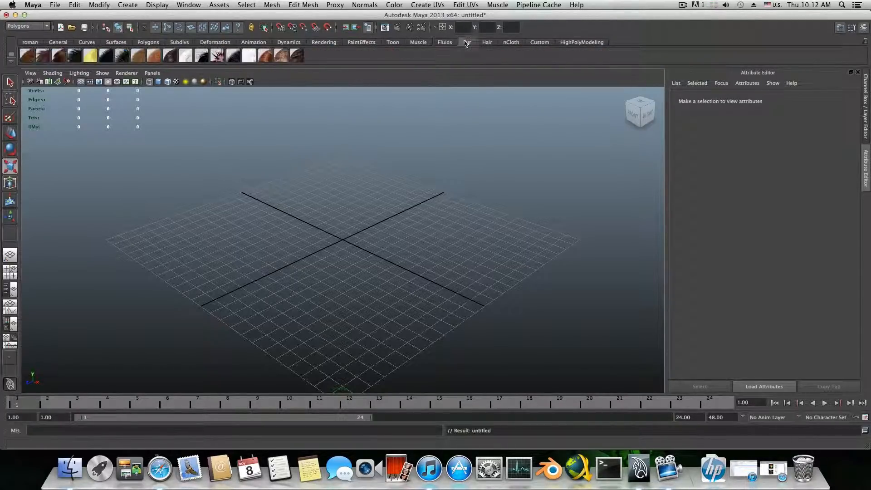
{"action": "left_click", "coordinate": [510, 42]}
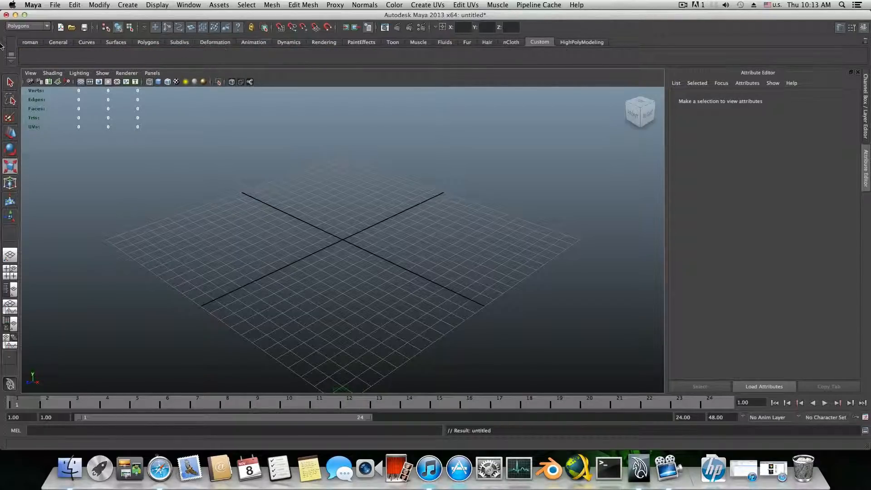
Show the roman shelf, glance at General and Curves, and return to the roman shelf
{"action": "left_click", "coordinate": [30, 41]}
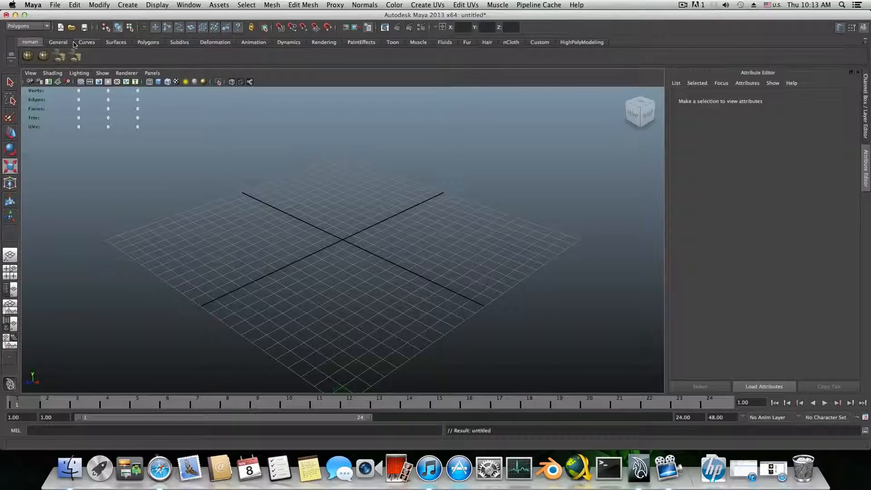
{"action": "left_click", "coordinate": [58, 42]}
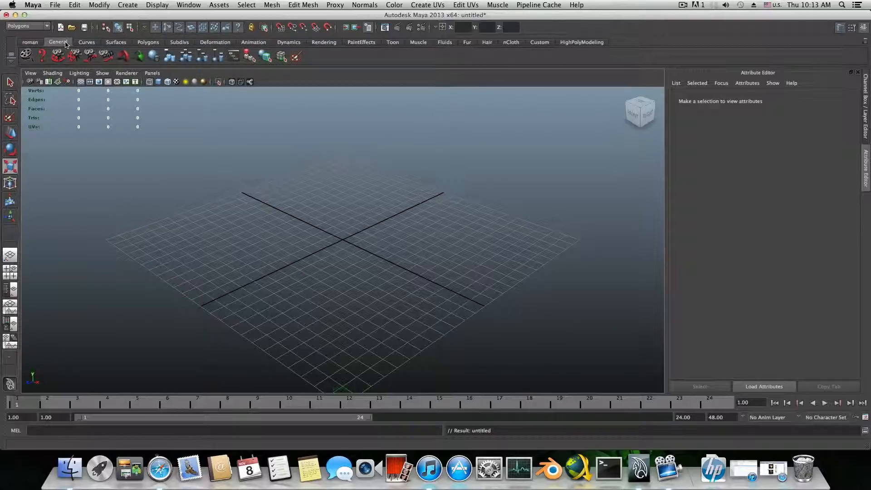
{"action": "left_click", "coordinate": [87, 42]}
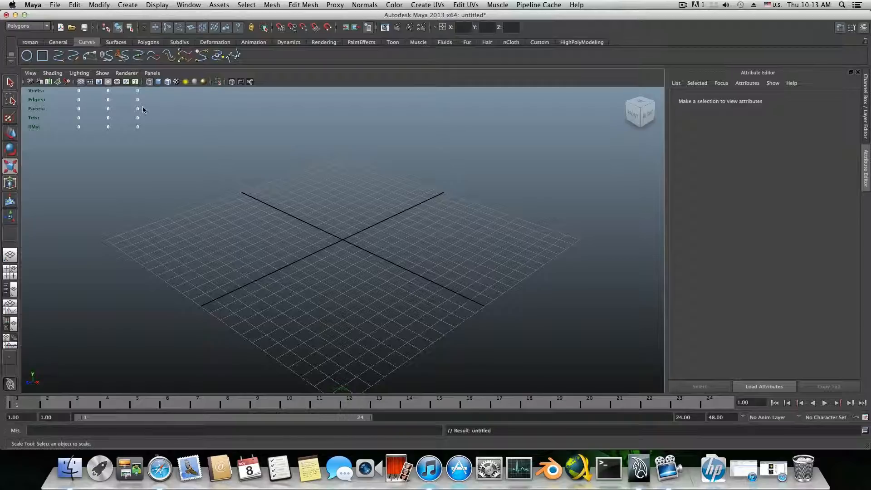
{"action": "left_click", "coordinate": [29, 42]}
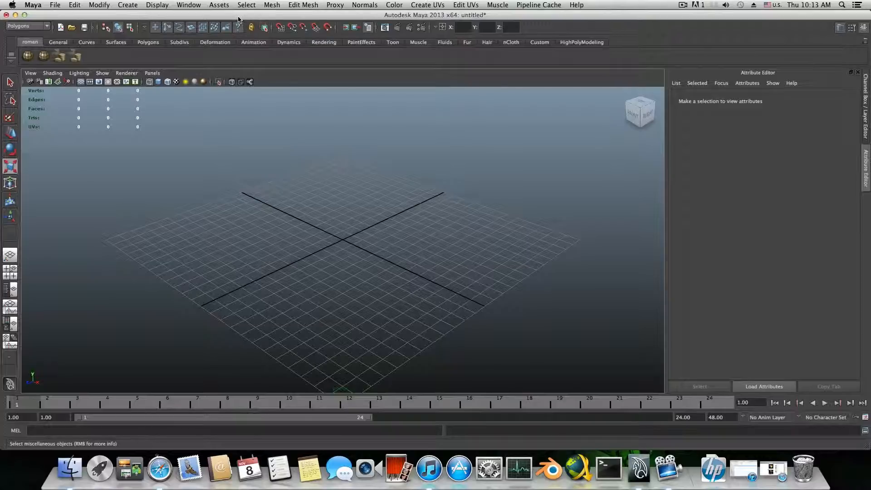
{"action": "left_click", "coordinate": [272, 5]}
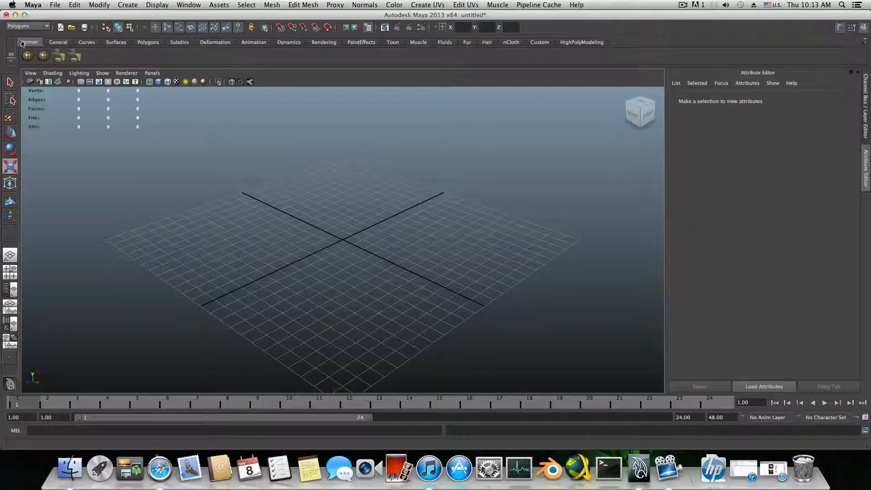
{"action": "mouse_move", "coordinate": [10, 61]}
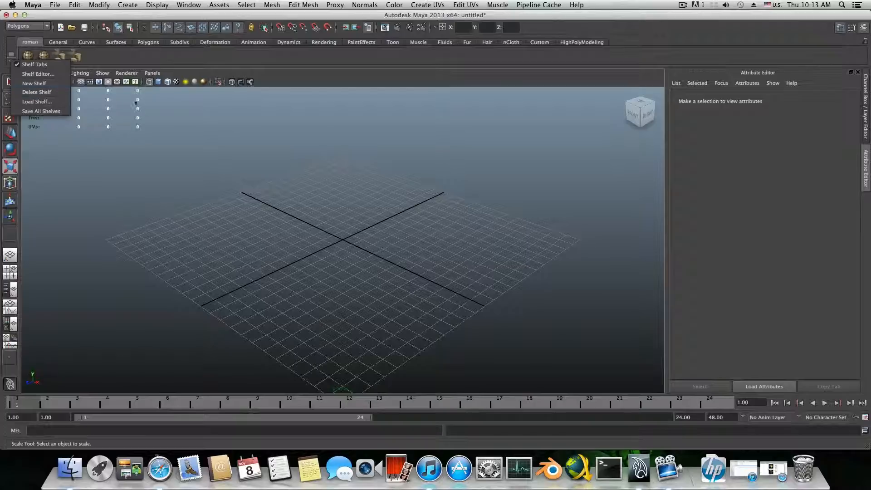
{"action": "mouse_move", "coordinate": [37, 95]}
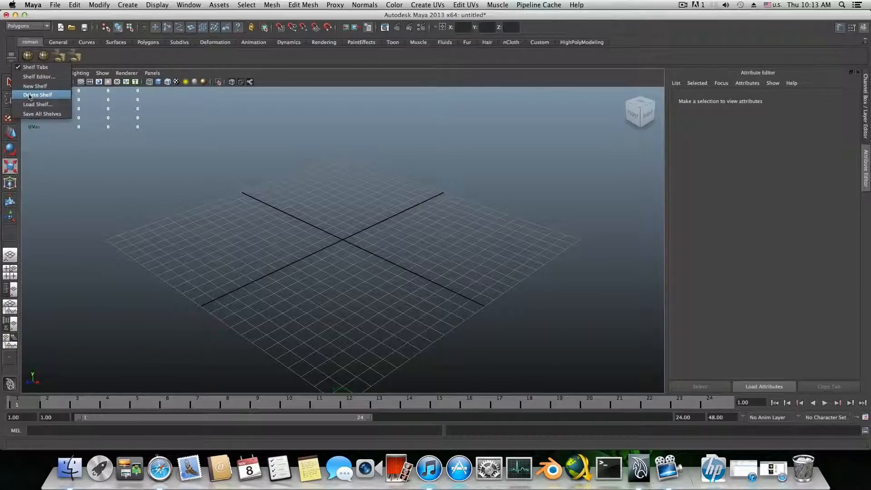
Delete the existing roman shelf and confirm its removal
{"action": "left_click", "coordinate": [38, 94]}
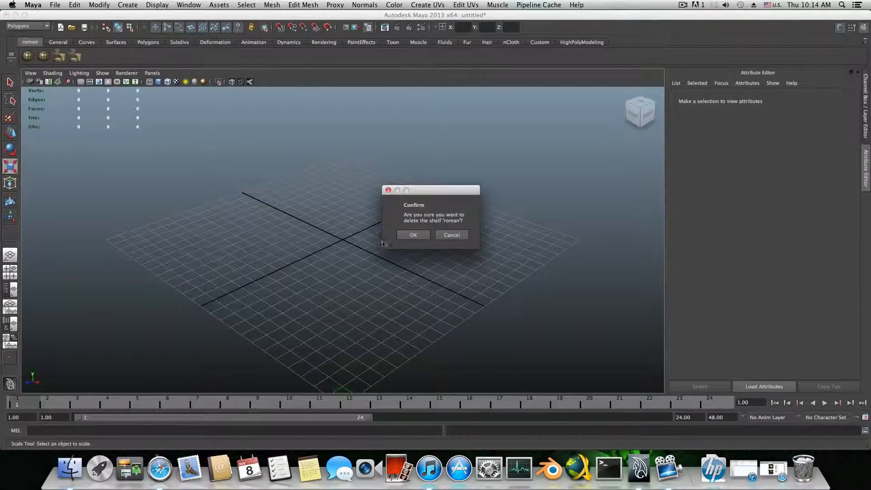
{"action": "left_click", "coordinate": [413, 234]}
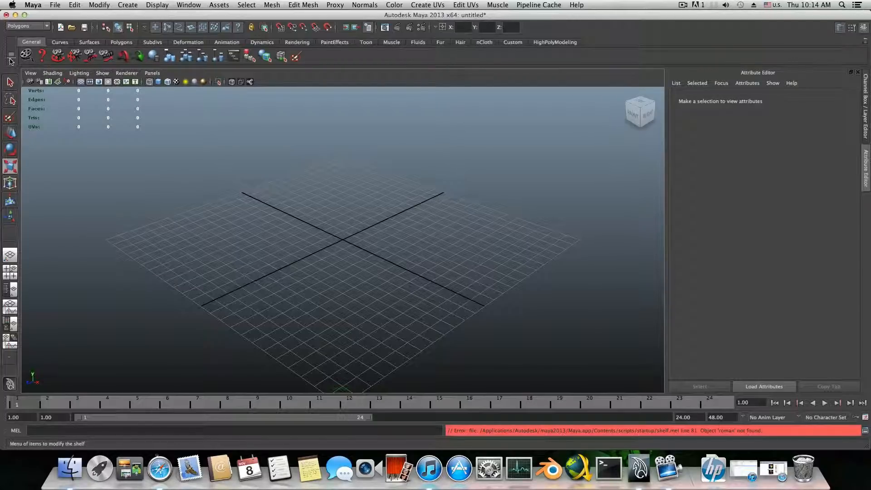
{"action": "left_click", "coordinate": [10, 55]}
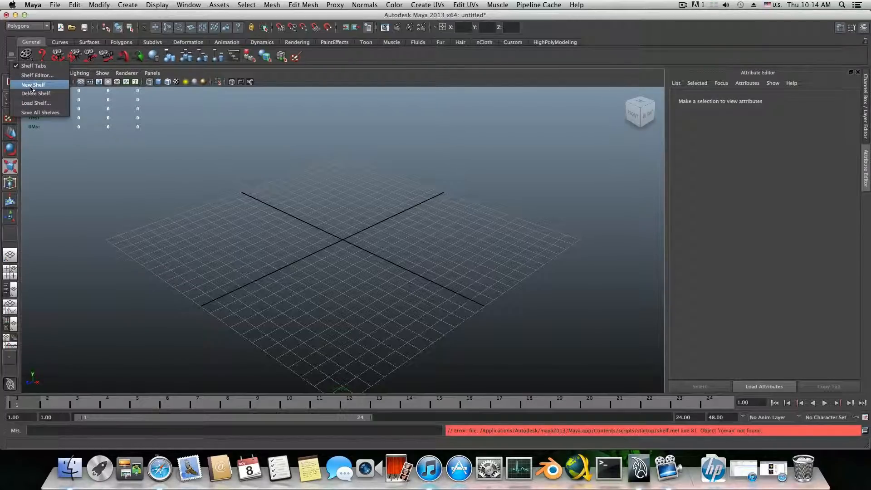
Create a new empty shelf named roman
{"action": "left_click", "coordinate": [33, 84]}
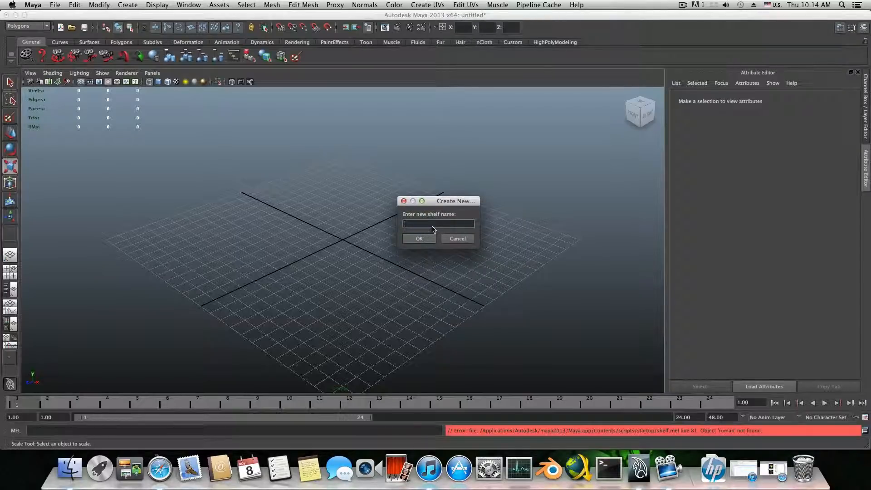
{"action": "type", "text": "roman"}
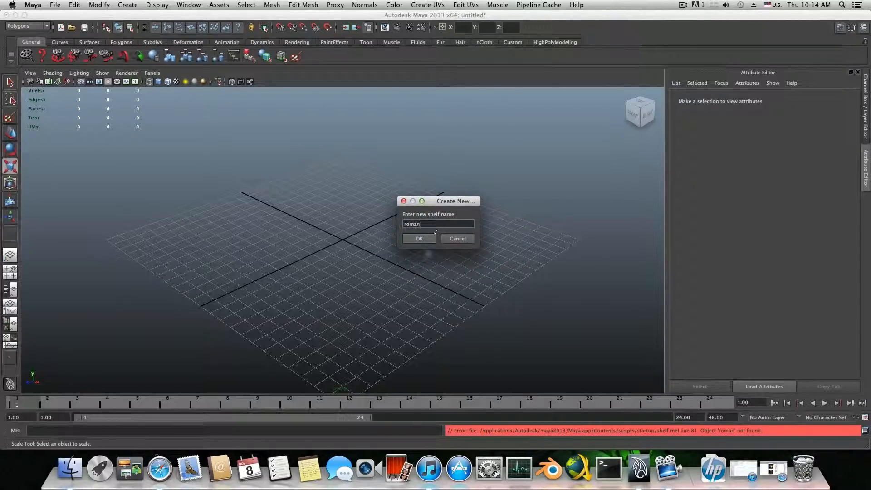
{"action": "left_click", "coordinate": [419, 239]}
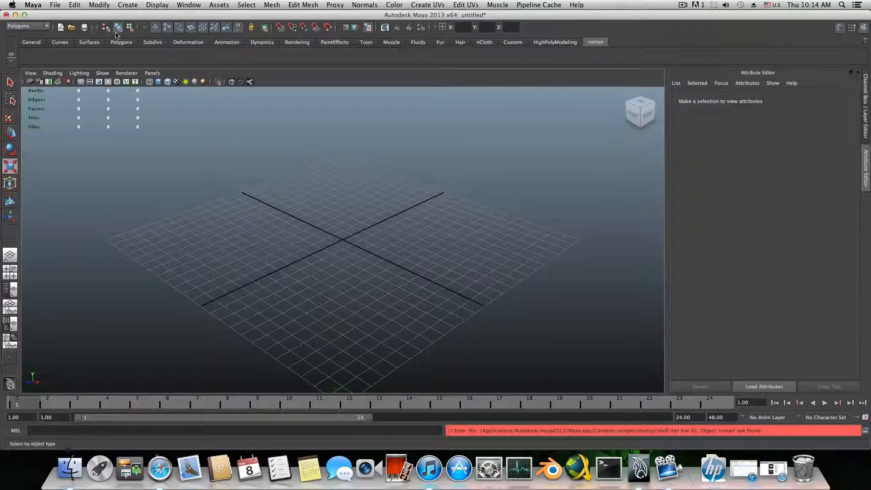
Bring up the Shelf Editor and move its window clear of the viewport
{"action": "left_click", "coordinate": [11, 53]}
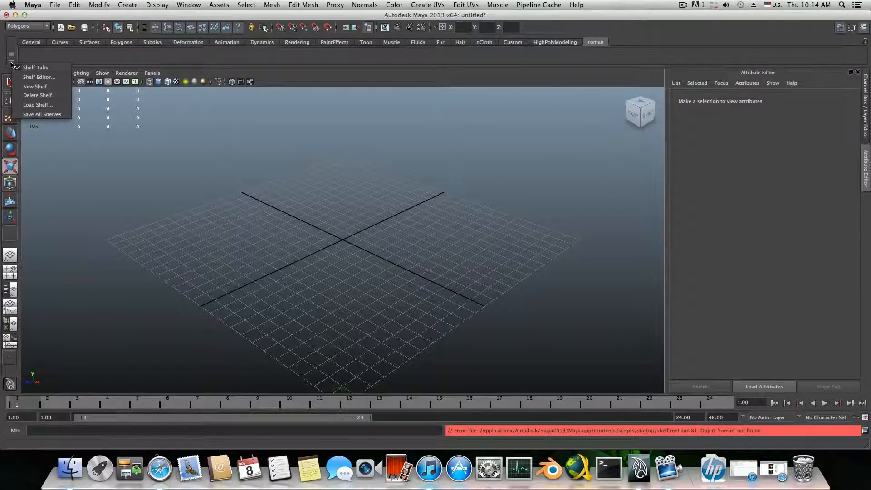
{"action": "mouse_move", "coordinate": [39, 77]}
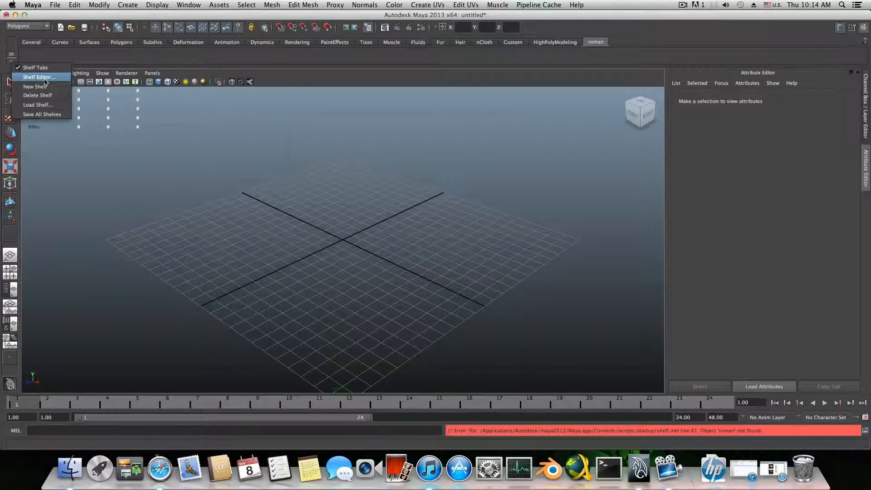
{"action": "left_click", "coordinate": [39, 77]}
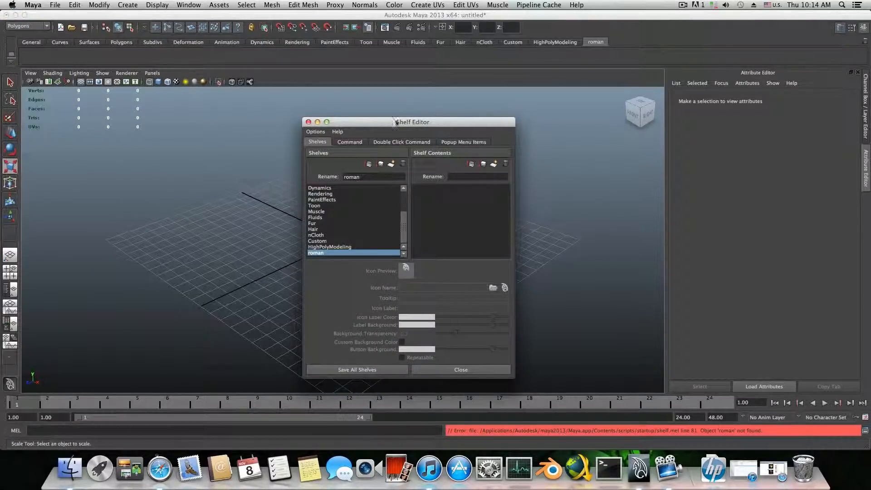
{"action": "left_click_drag", "start_coordinate": [413, 122], "coordinate": [460, 108]}
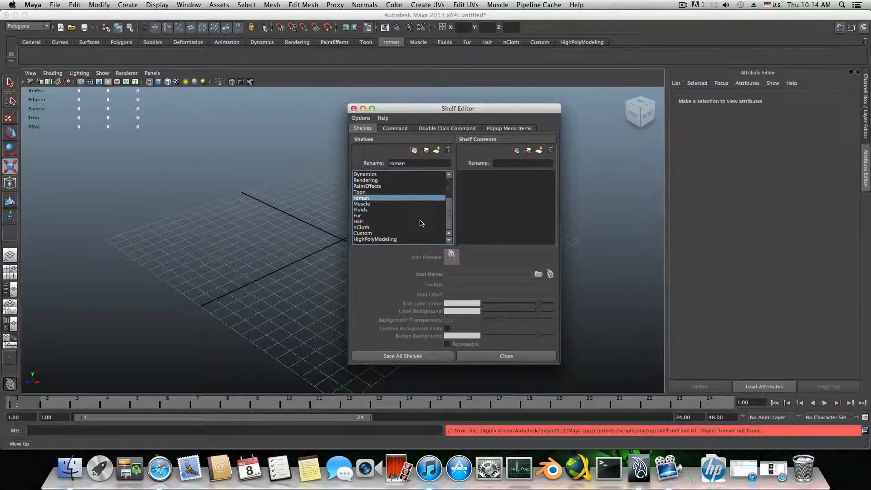
Move the roman shelf up three places to the top of the order and close the editor
{"action": "left_click", "coordinate": [416, 150]}
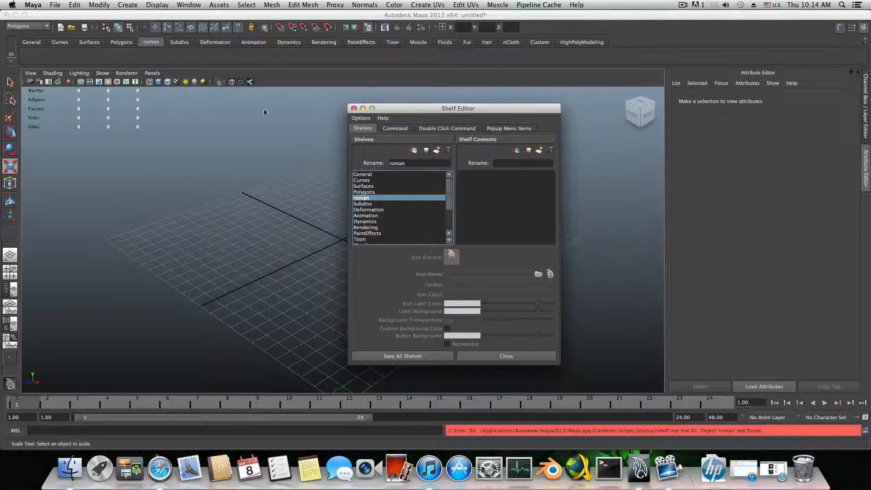
{"action": "left_click", "coordinate": [414, 150]}
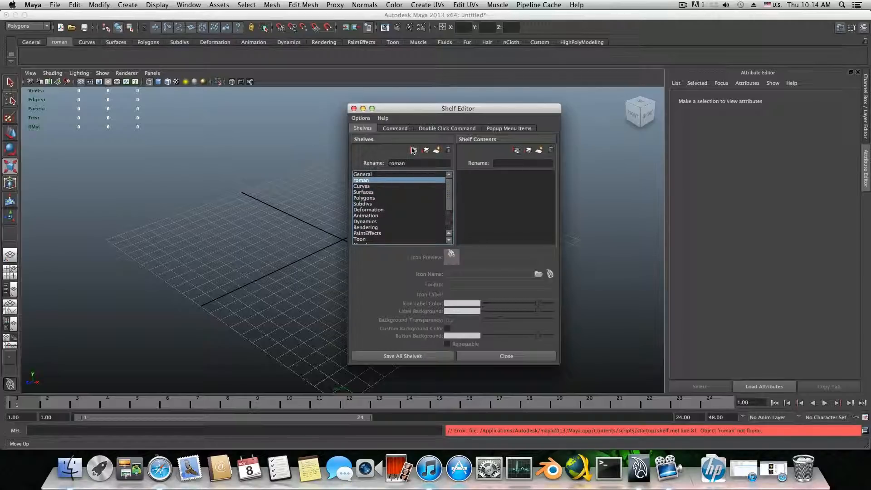
{"action": "left_click", "coordinate": [413, 151]}
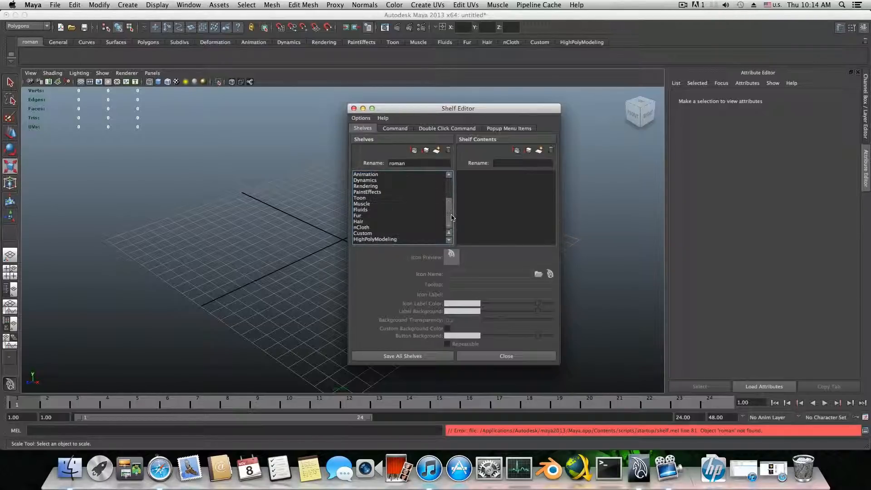
{"action": "left_click", "coordinate": [506, 356]}
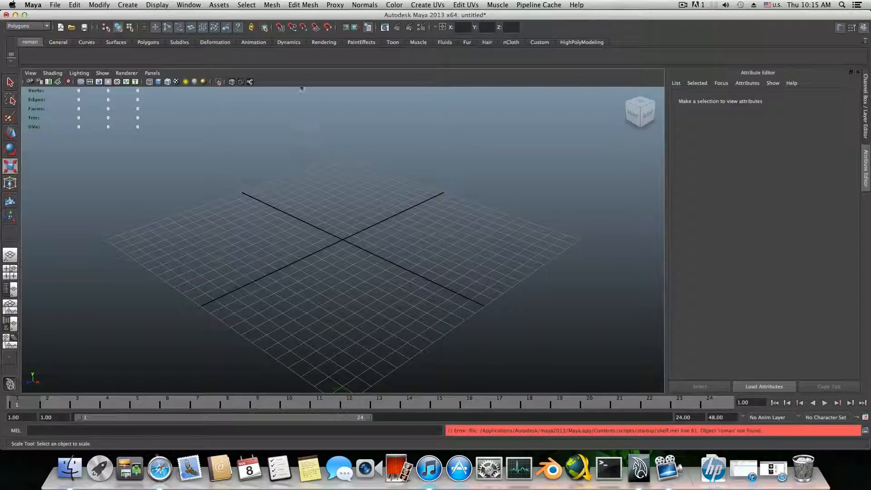
Add the Create > Polygon Primitives > Sphere command as a button on the roman shelf
{"action": "left_click", "coordinate": [271, 4]}
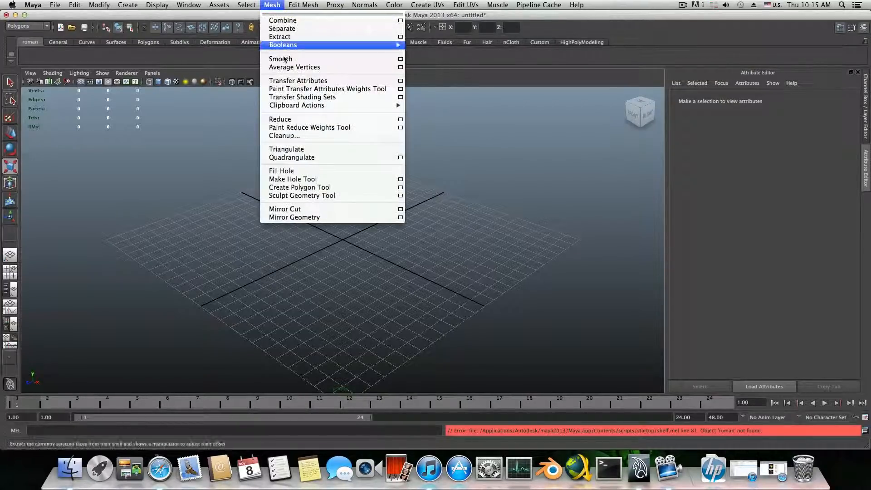
{"action": "mouse_move", "coordinate": [283, 21]}
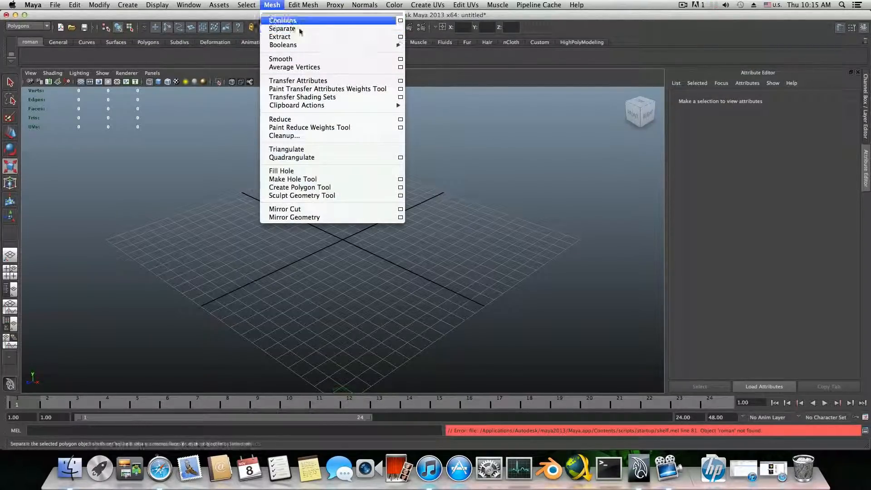
{"action": "left_click", "coordinate": [127, 5]}
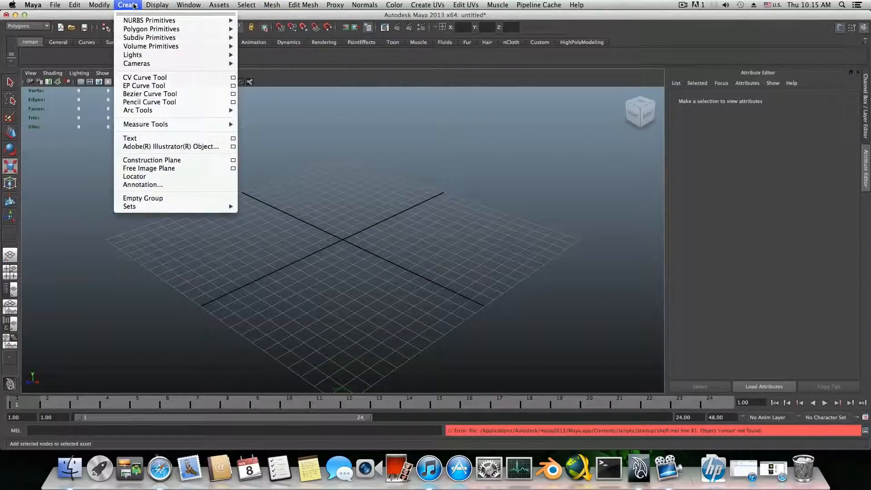
{"action": "mouse_move", "coordinate": [151, 29]}
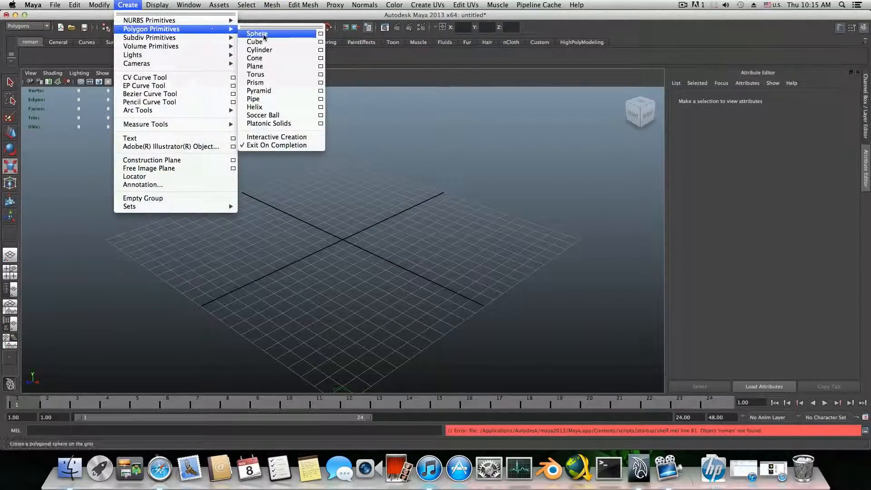
{"action": "mouse_move", "coordinate": [258, 91]}
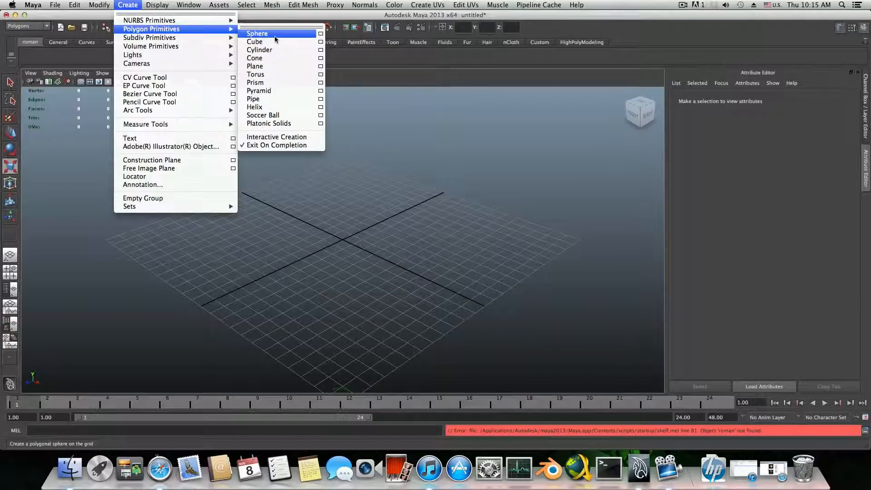
{"action": "mouse_move", "coordinate": [267, 41]}
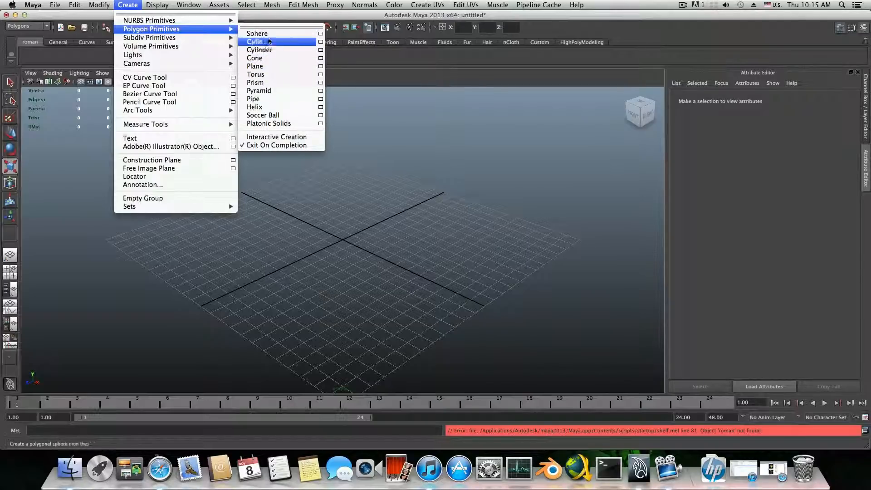
{"action": "mouse_move", "coordinate": [254, 42]}
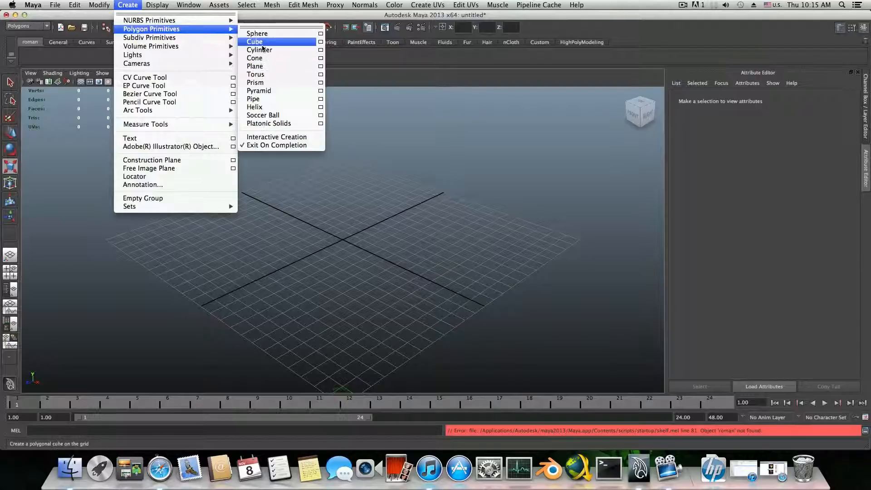
{"action": "mouse_move", "coordinate": [257, 34]}
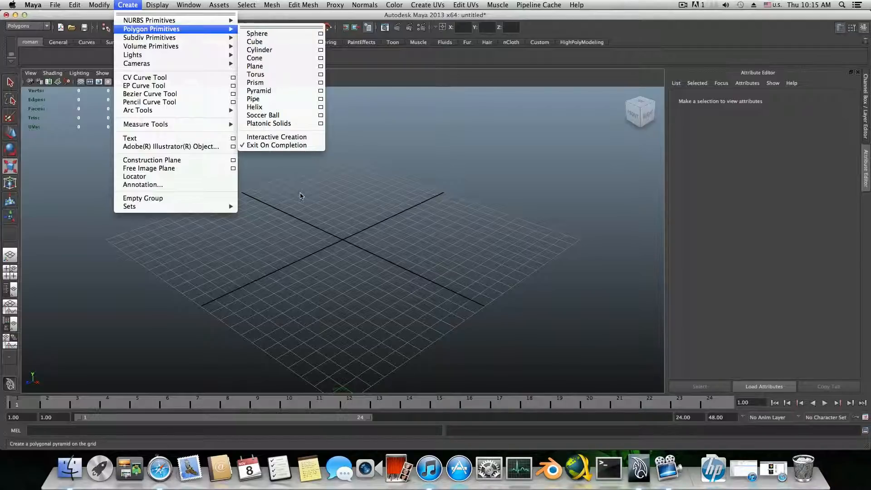
{"action": "left_click", "coordinate": [257, 34]}
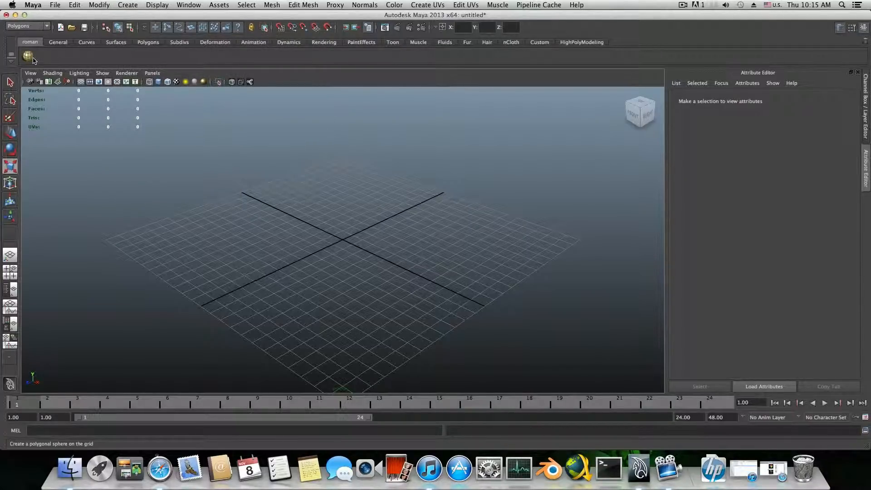
Create pSphere1 at the grid centre and return to the Create menu for the sphere options
{"action": "key", "text": "r"}
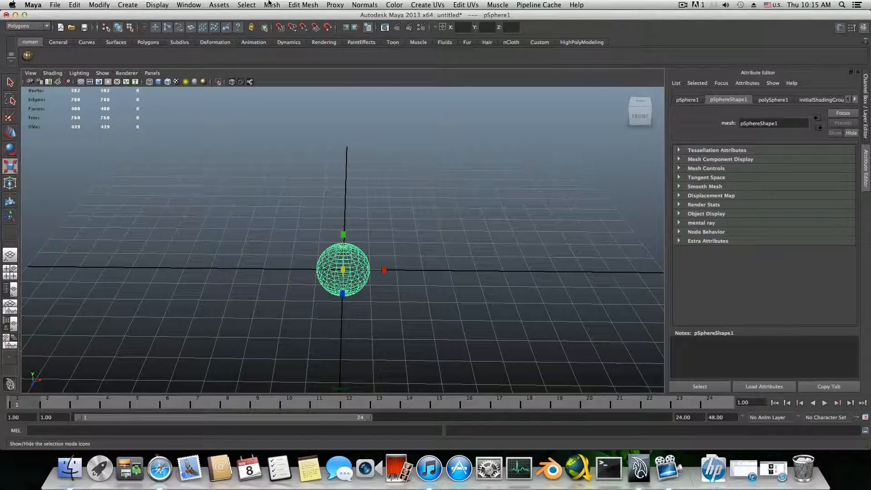
{"action": "left_click", "coordinate": [127, 5]}
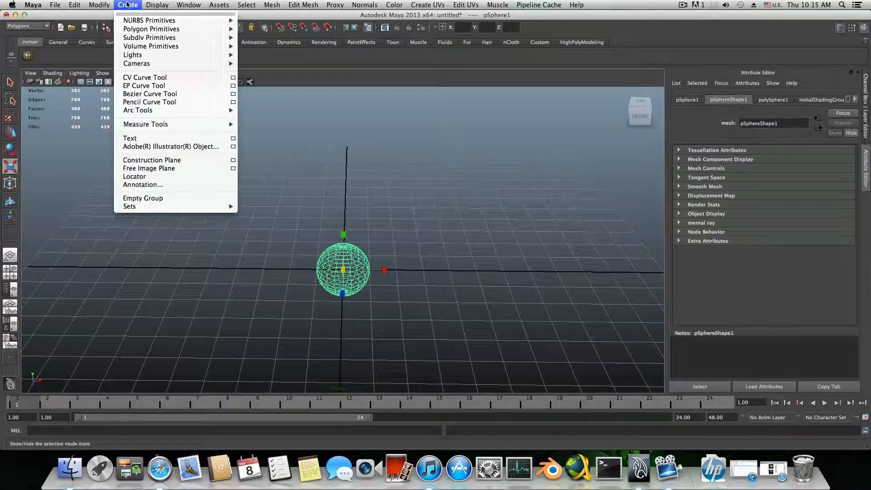
{"action": "mouse_move", "coordinate": [152, 29]}
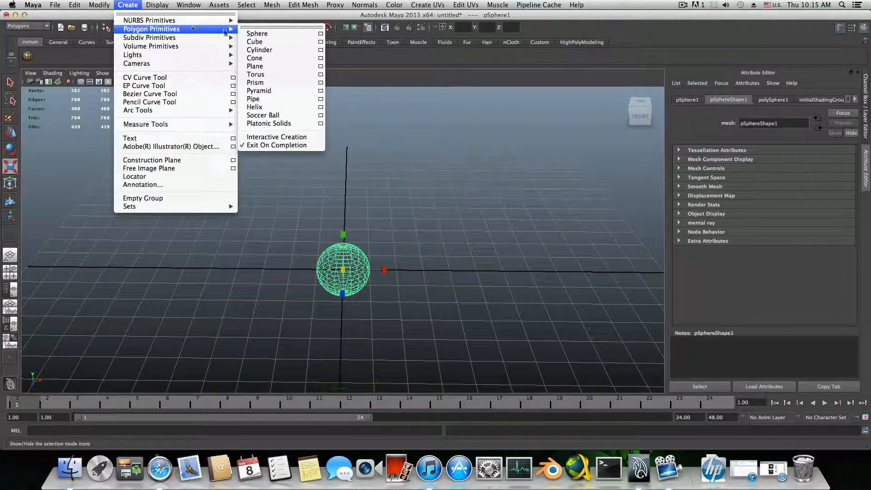
{"action": "mouse_move", "coordinate": [257, 34]}
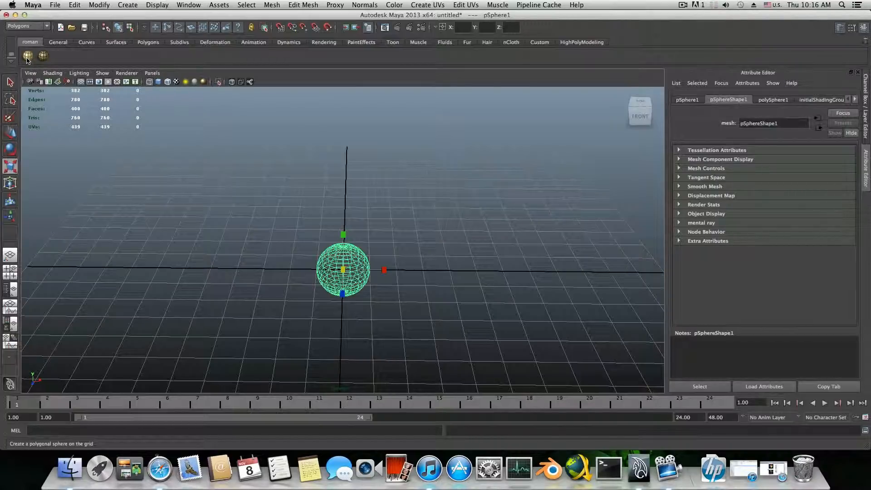
{"action": "mouse_move", "coordinate": [43, 56]}
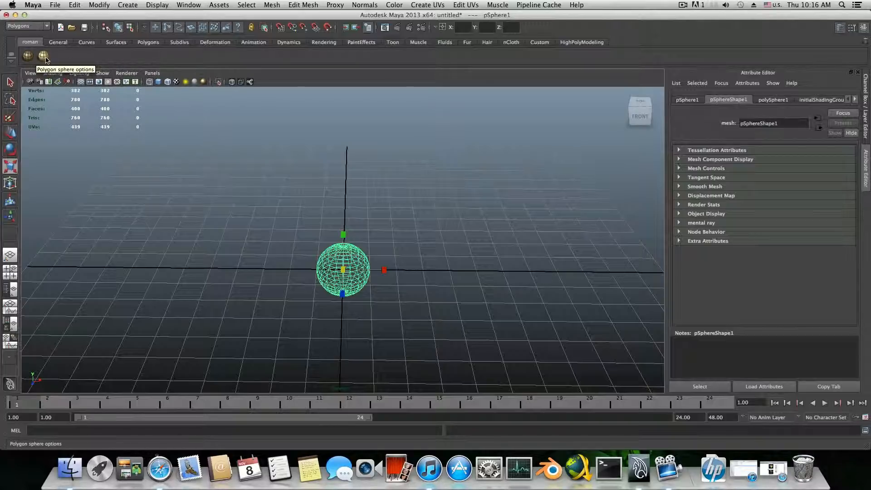
{"action": "mouse_move", "coordinate": [47, 61]}
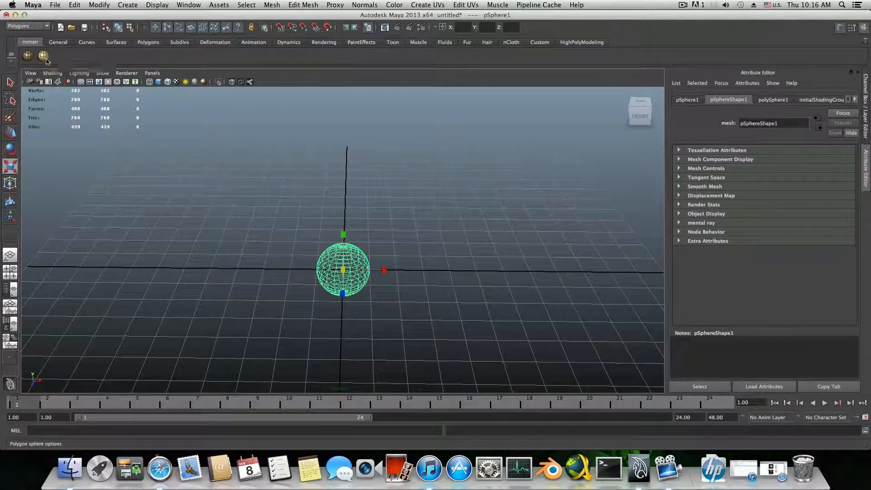
{"action": "mouse_move", "coordinate": [27, 56]}
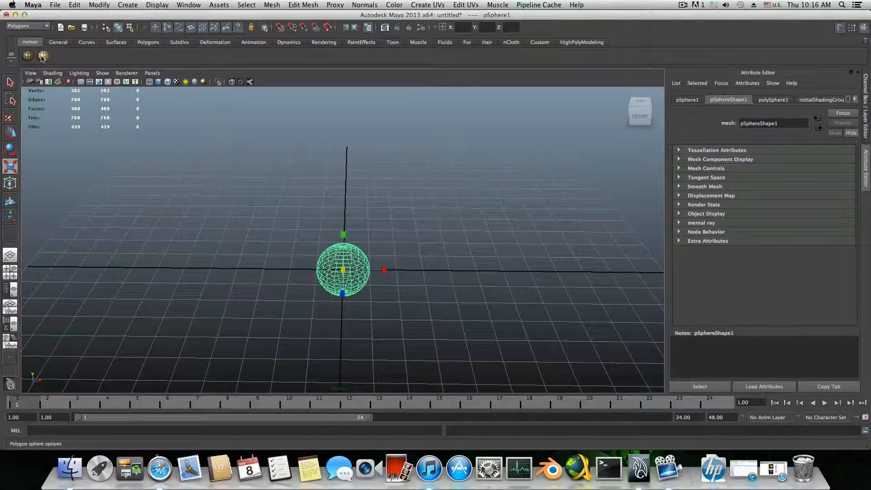
{"action": "mouse_move", "coordinate": [43, 56]}
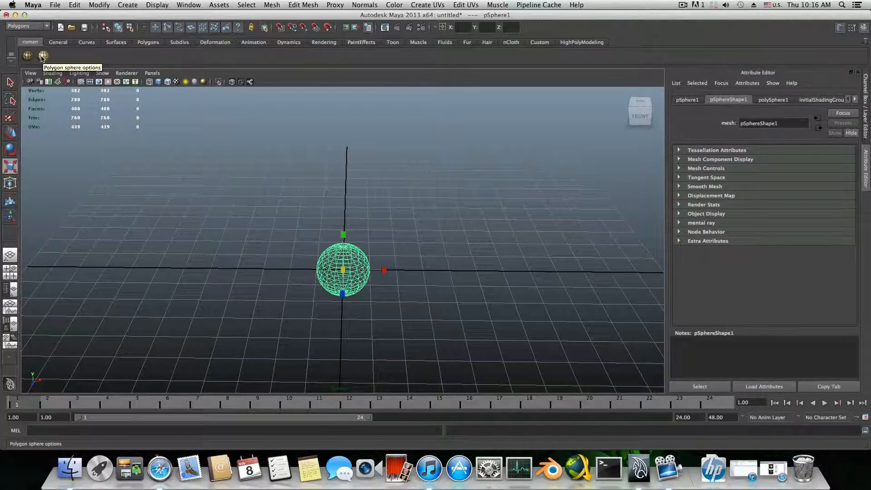
Create denser pSphere2 from the sphere-options button, move it left, and reselect pSphere1
{"action": "left_click", "coordinate": [43, 55]}
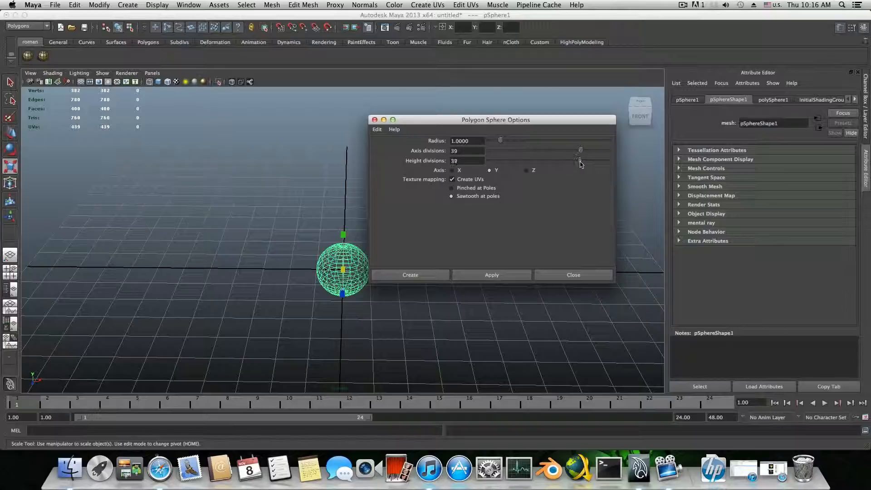
{"action": "left_click", "coordinate": [410, 274]}
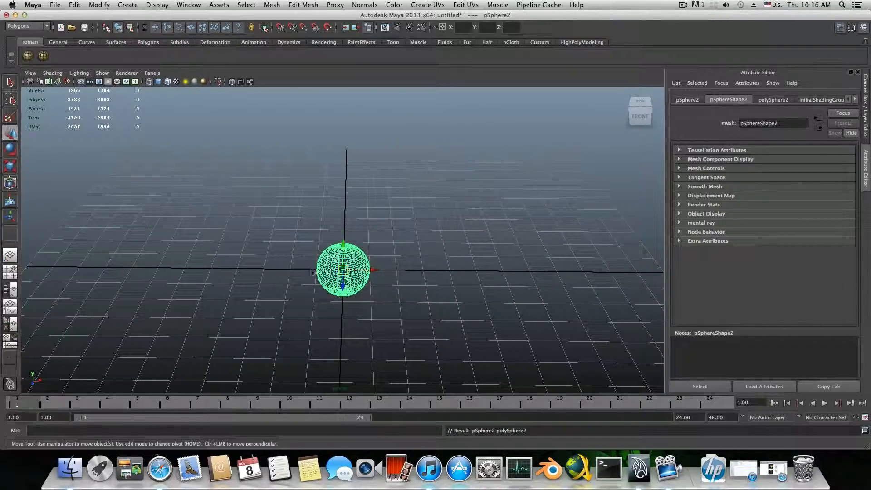
{"action": "left_click_drag", "start_coordinate": [344, 270], "coordinate": [209, 267]}
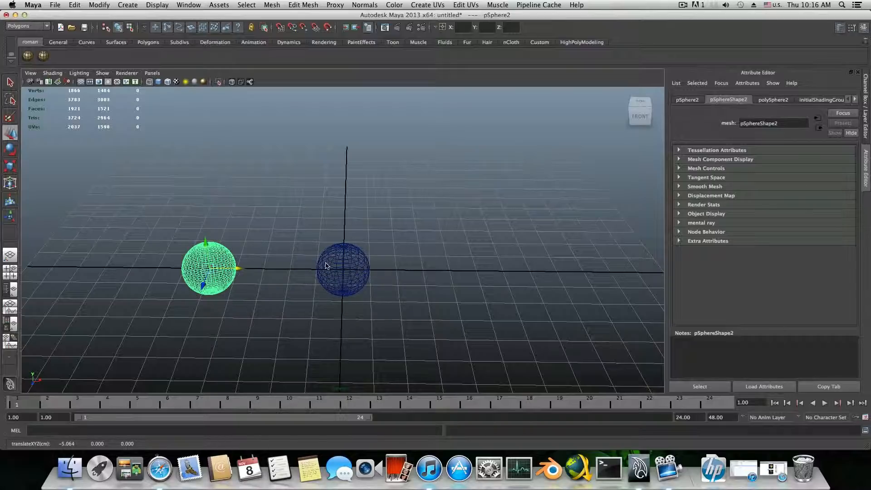
{"action": "left_click", "coordinate": [343, 270]}
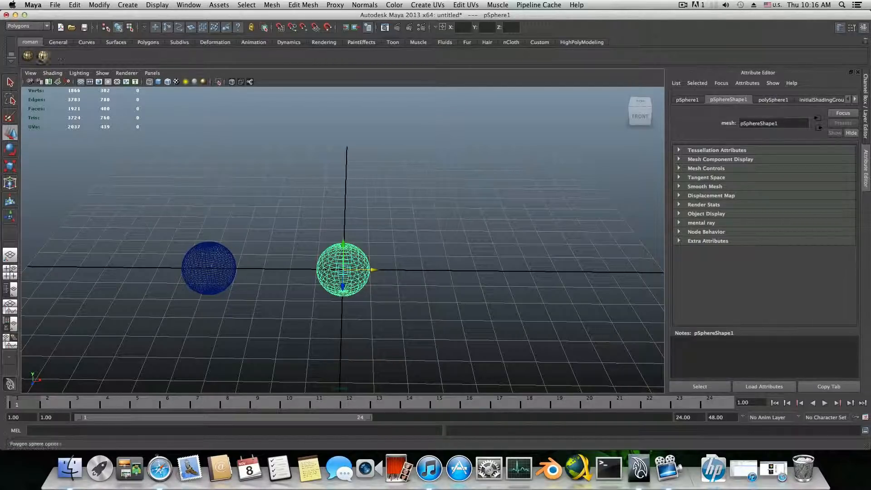
{"action": "mouse_move", "coordinate": [27, 55]}
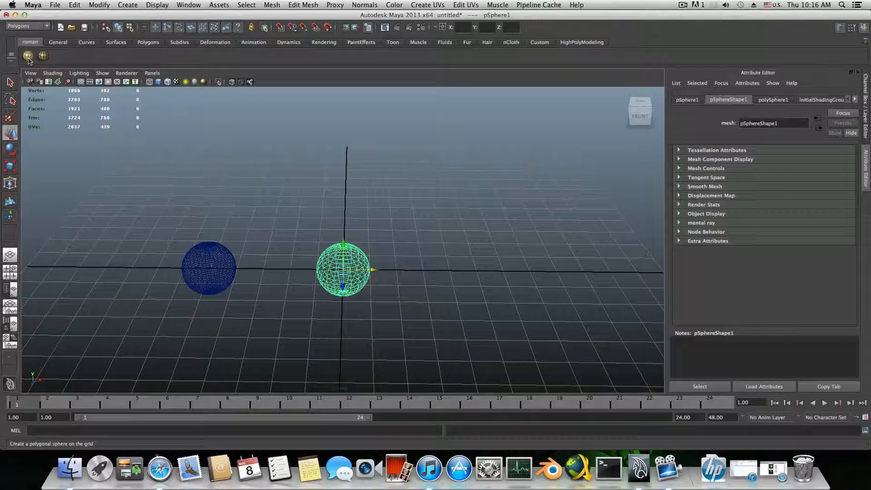
{"action": "mouse_move", "coordinate": [28, 56]}
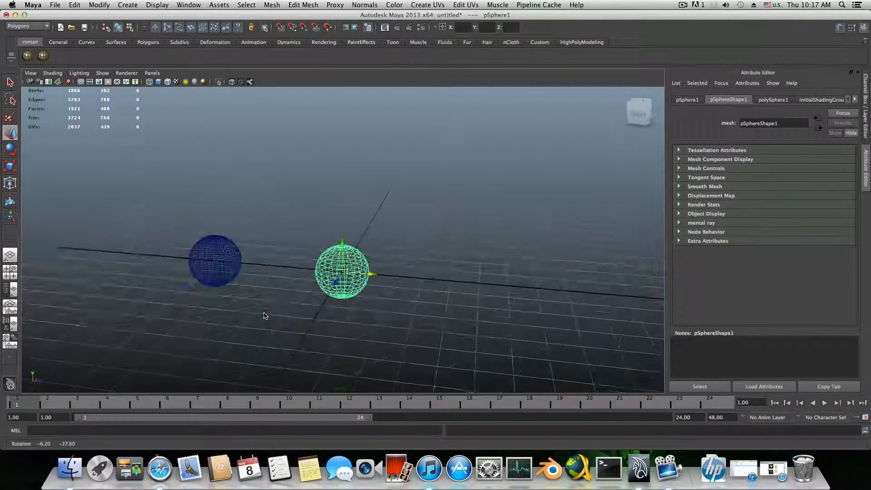
{"action": "left_click", "coordinate": [99, 6]}
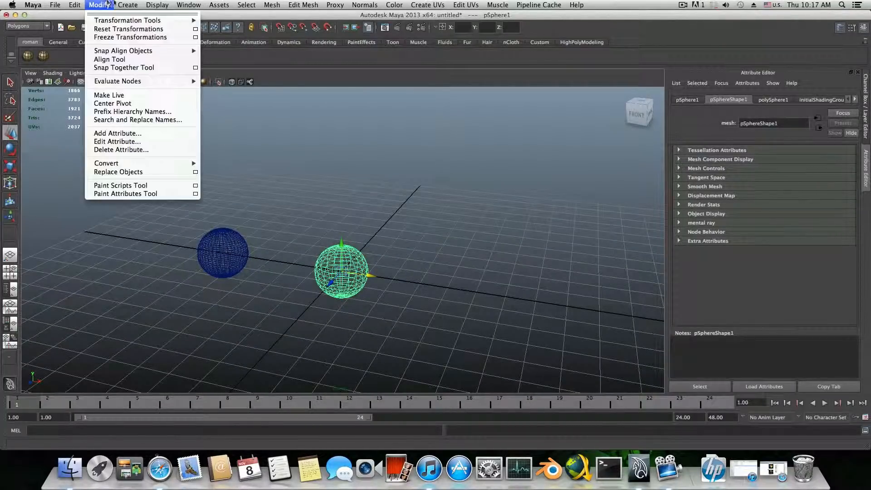
{"action": "left_click", "coordinate": [427, 4]}
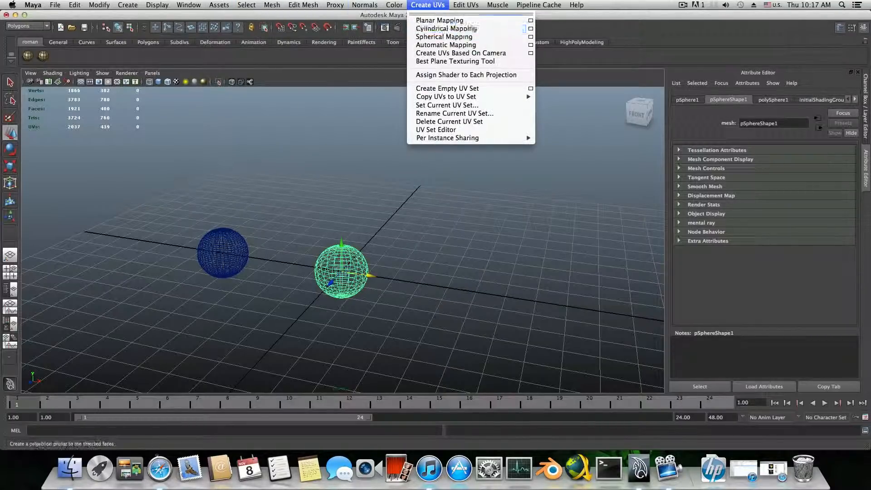
{"action": "left_click", "coordinate": [200, 61]}
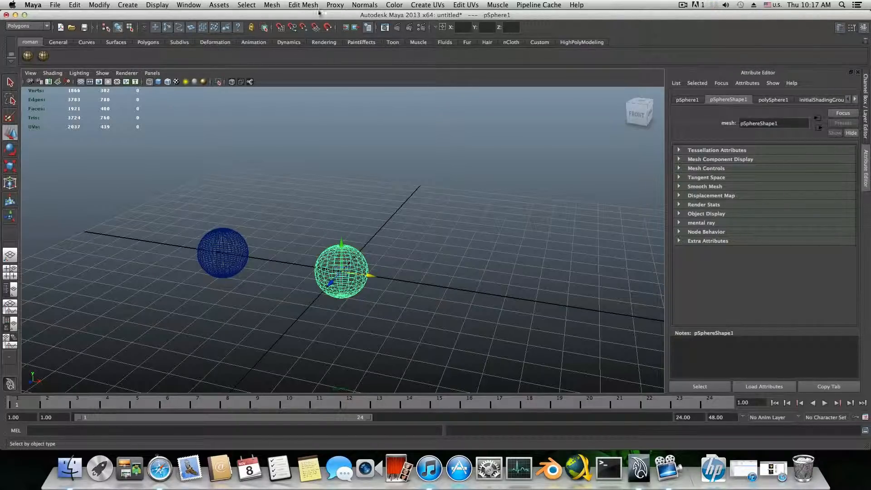
{"action": "left_click", "coordinate": [303, 6]}
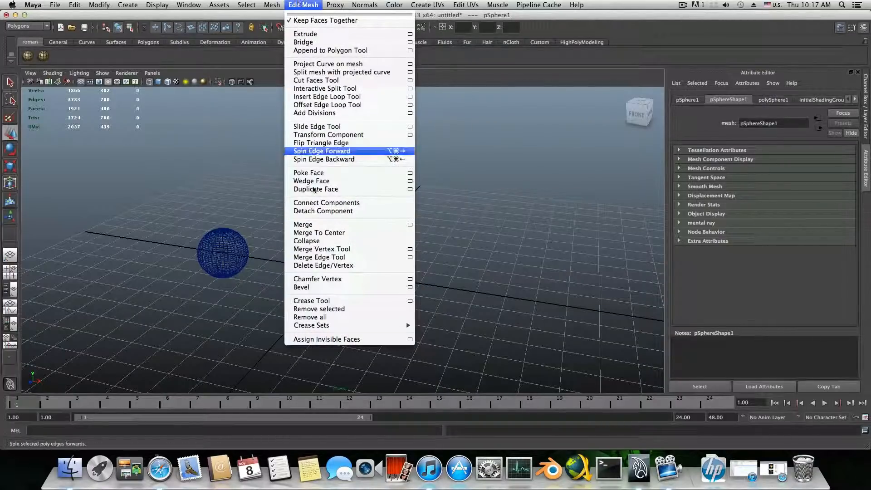
{"action": "mouse_move", "coordinate": [328, 217]}
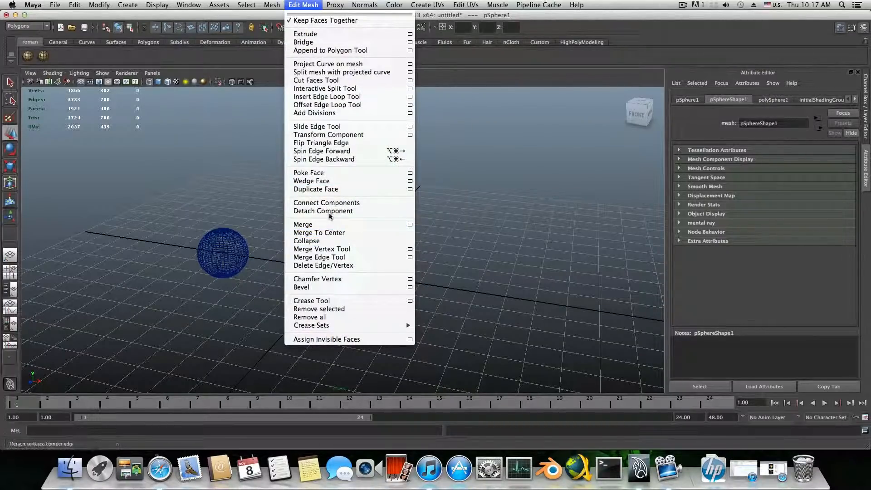
{"action": "mouse_move", "coordinate": [323, 211]}
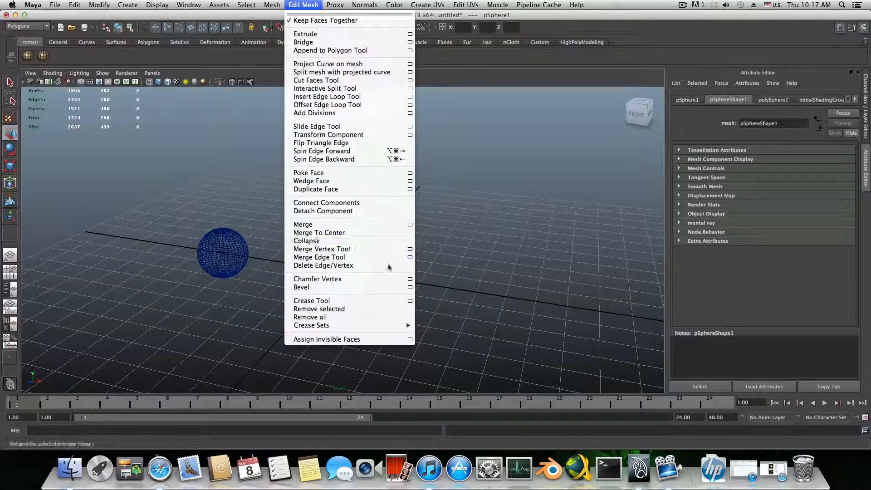
{"action": "mouse_move", "coordinate": [323, 265]}
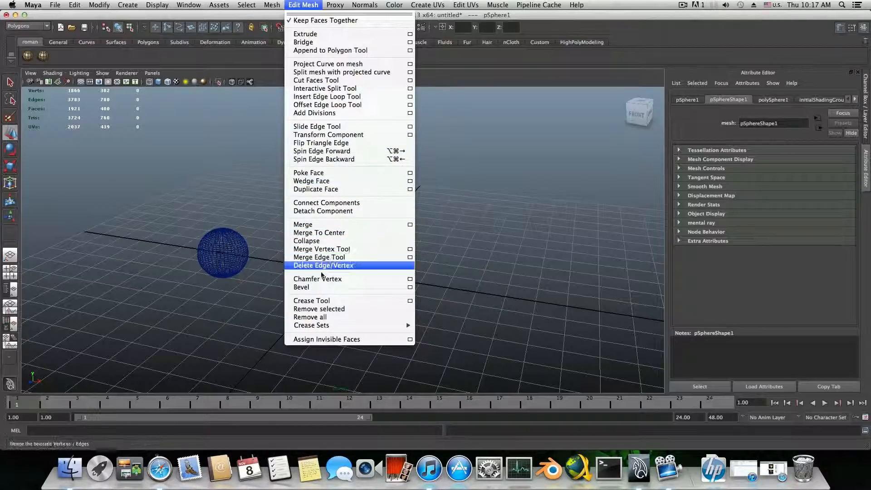
{"action": "mouse_move", "coordinate": [318, 279]}
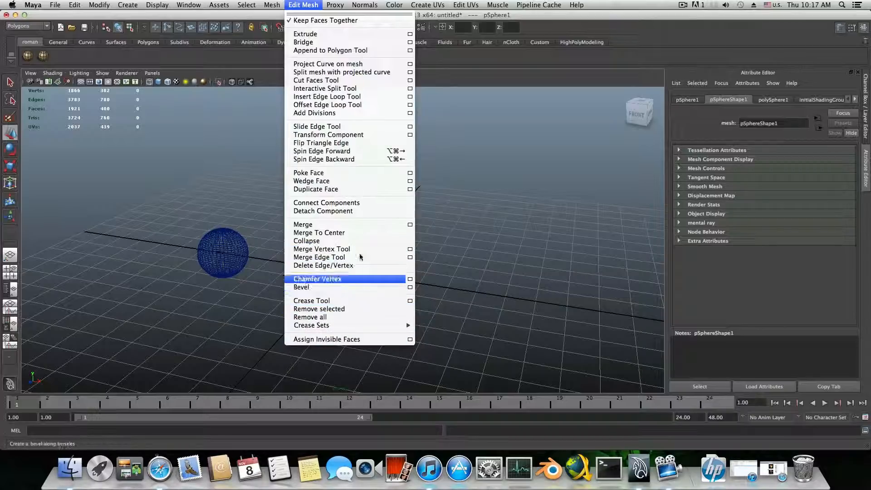
{"action": "mouse_move", "coordinate": [327, 104]}
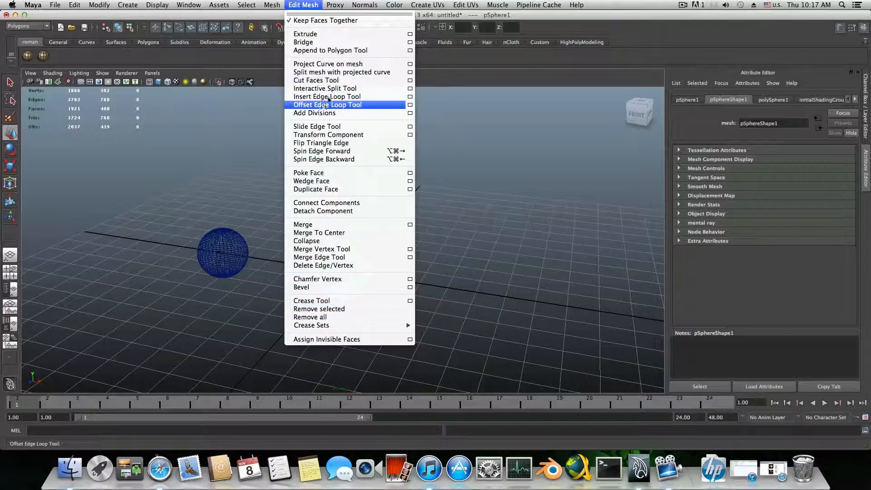
{"action": "mouse_move", "coordinate": [325, 88]}
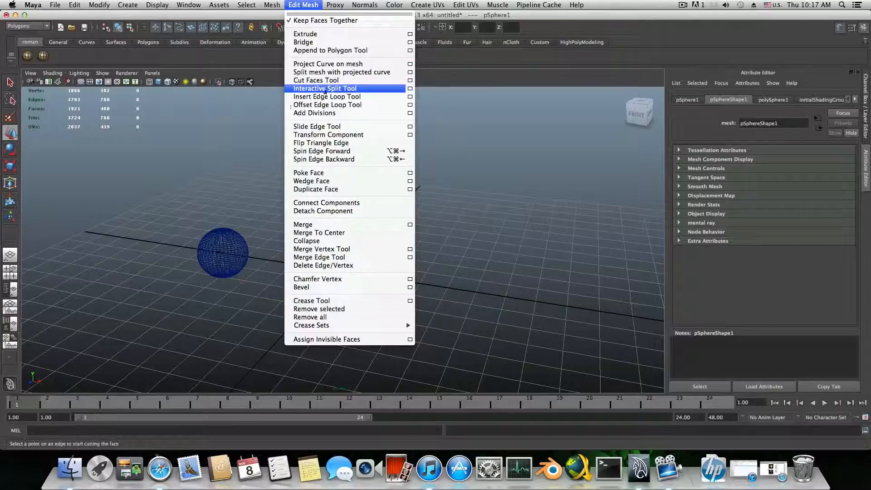
{"action": "mouse_move", "coordinate": [328, 64]}
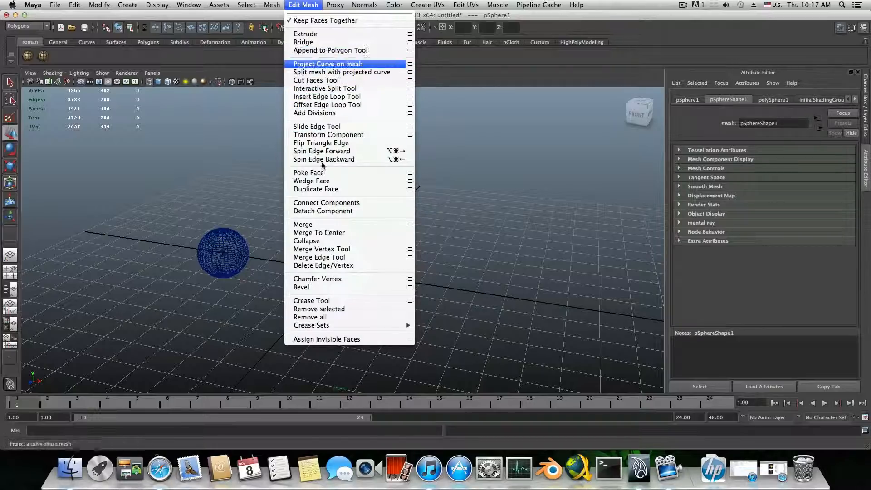
{"action": "mouse_move", "coordinate": [328, 135]}
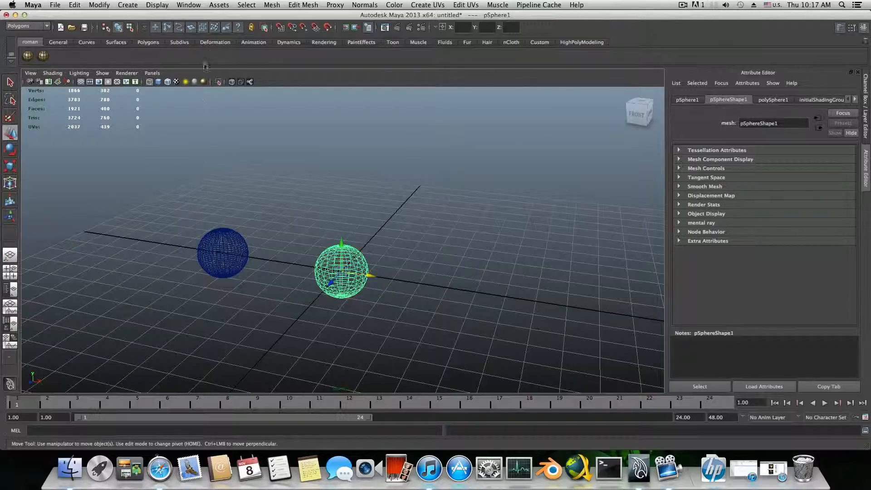
{"action": "mouse_move", "coordinate": [287, 321]}
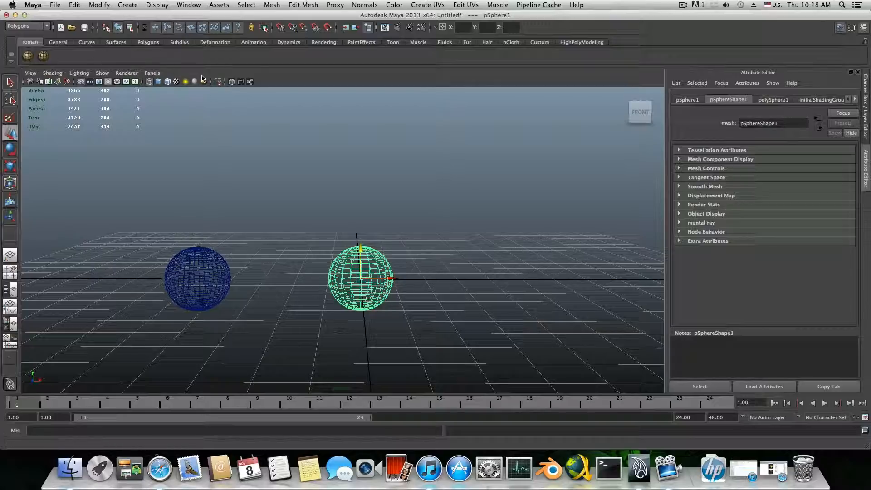
{"action": "mouse_move", "coordinate": [246, 65]}
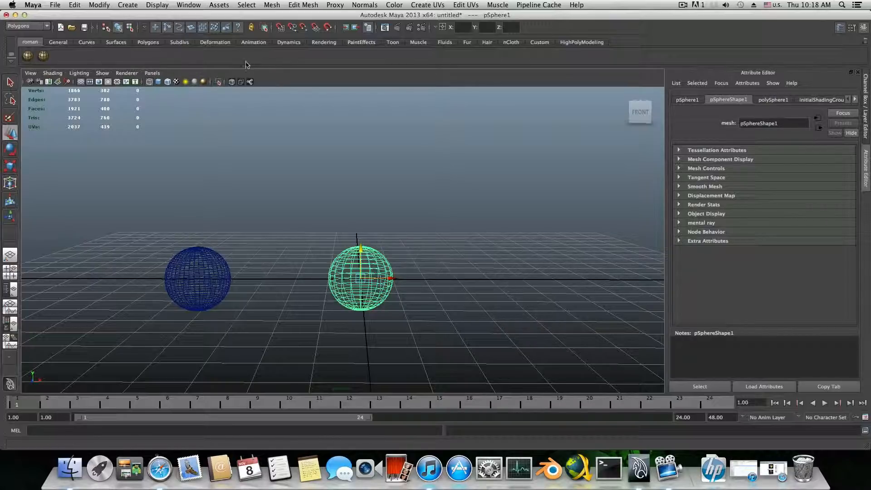
Switch to the Polygons shelf of modelling tools
{"action": "left_click", "coordinate": [148, 43]}
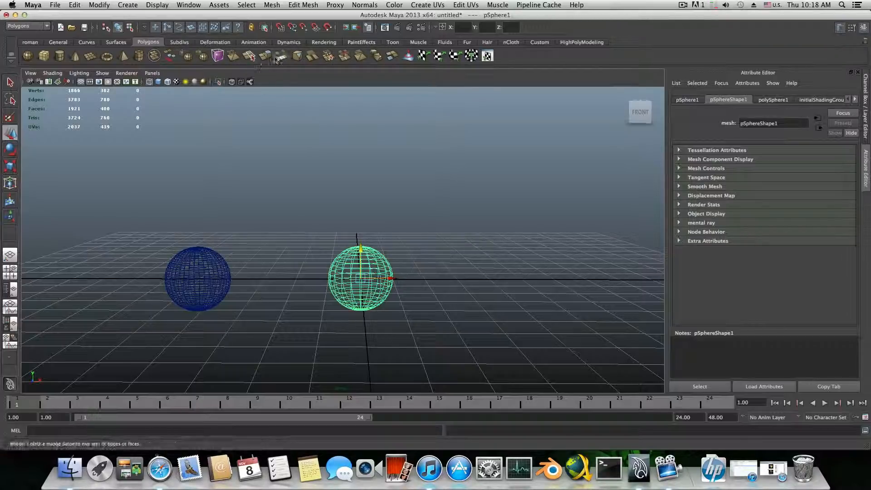
{"action": "mouse_move", "coordinate": [266, 55]}
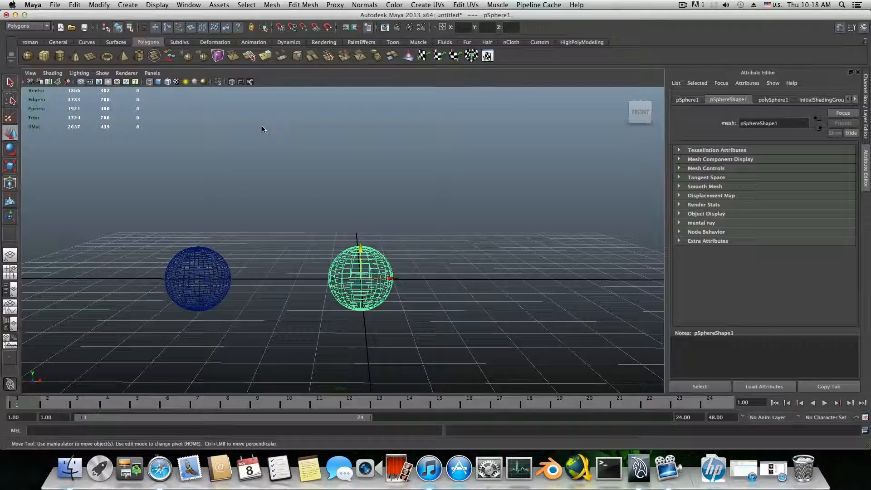
{"action": "mouse_move", "coordinate": [244, 213]}
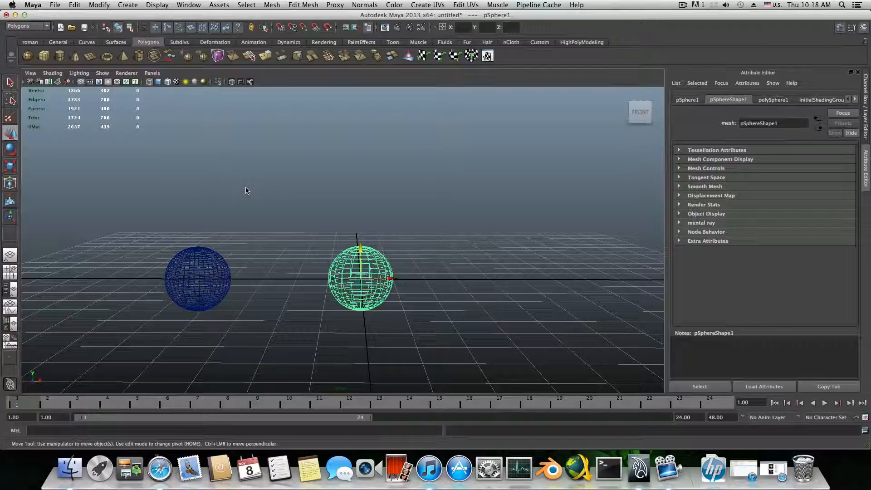
{"action": "mouse_move", "coordinate": [381, 55]}
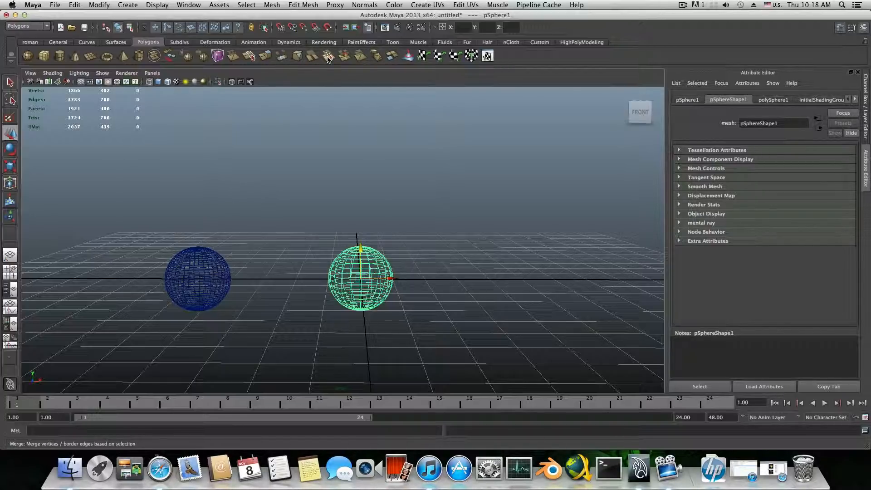
{"action": "mouse_move", "coordinate": [328, 56]}
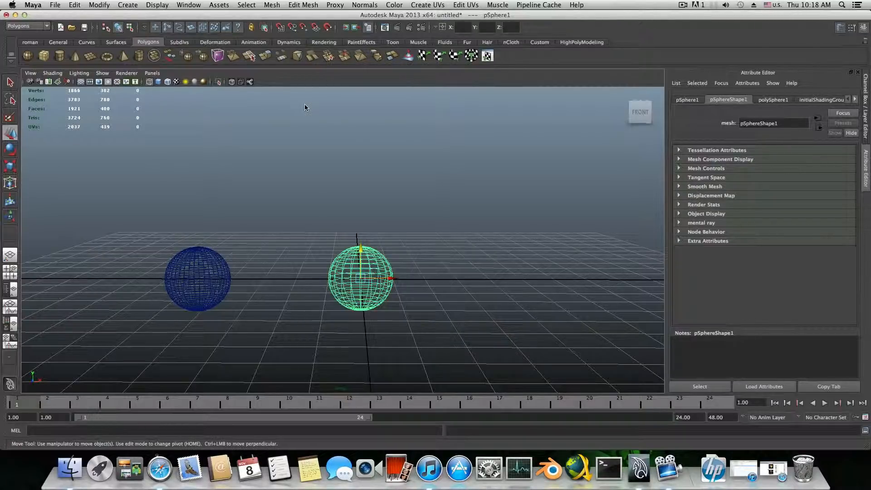
{"action": "mouse_move", "coordinate": [299, 55]}
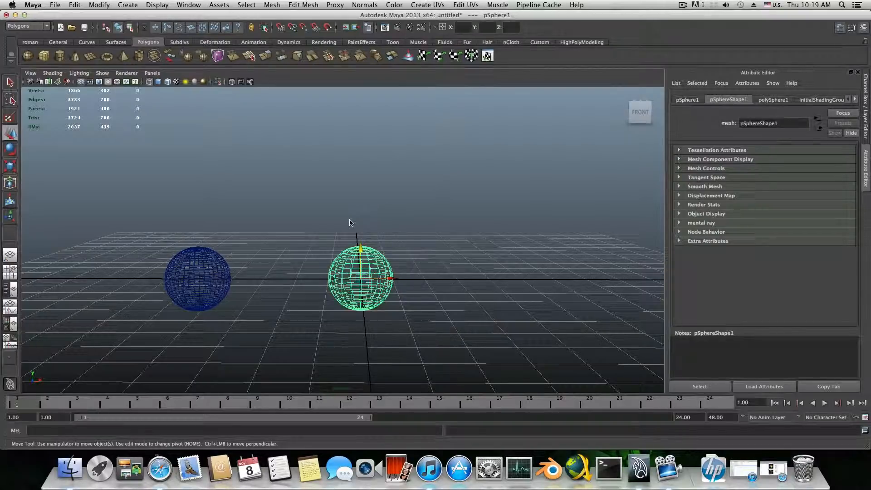
Show the hotbox, nudge pSphere1 up in Y and undo the move
{"action": "key", "text": "space"}
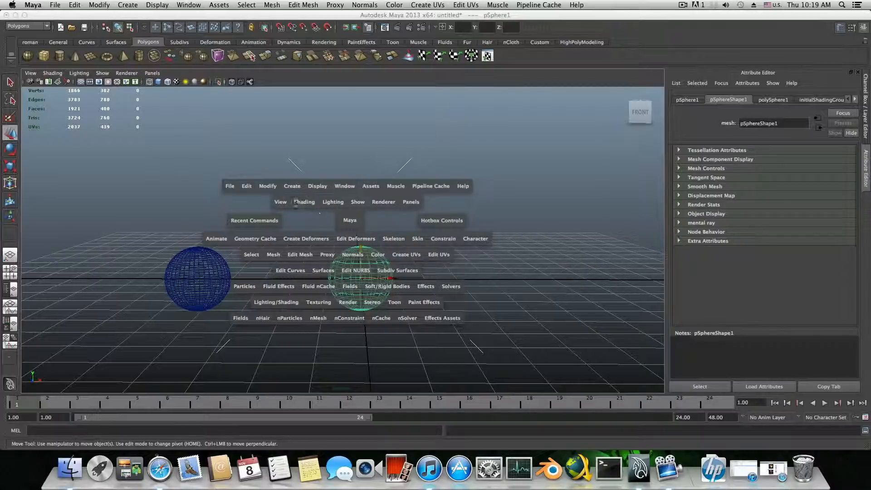
{"action": "mouse_move", "coordinate": [308, 225]}
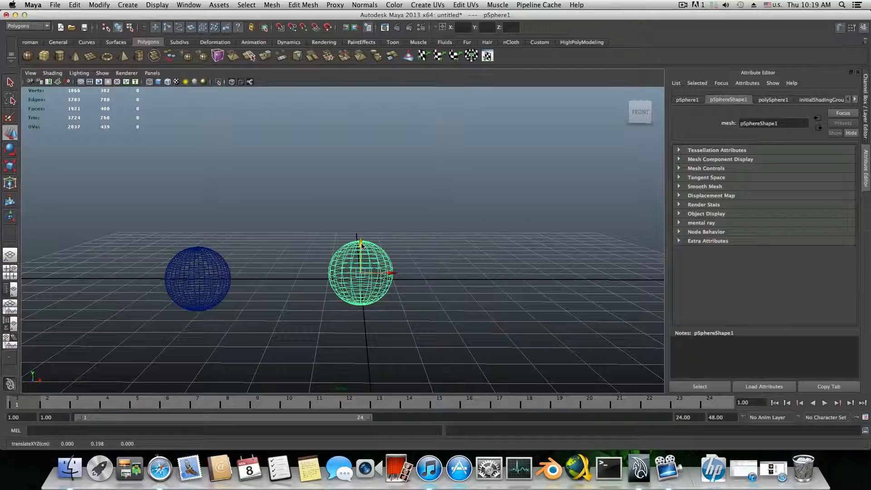
{"action": "key", "text": "space"}
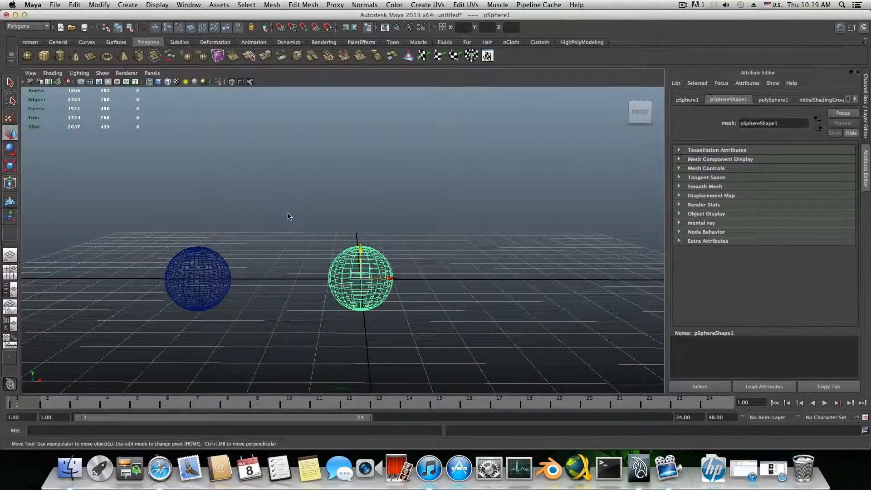
{"action": "mouse_move", "coordinate": [340, 189]}
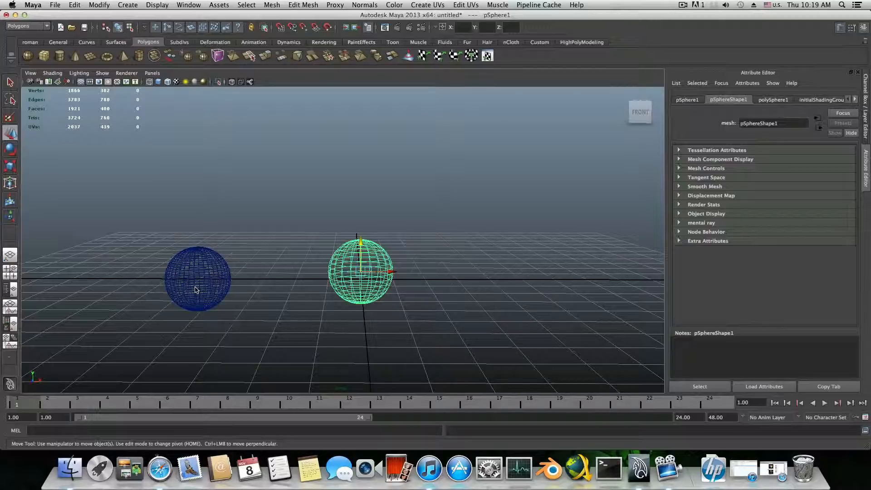
Select pSphere2 and switch both spheres to smooth shading via the marking menu, then deselect
{"action": "left_click", "coordinate": [276, 270]}
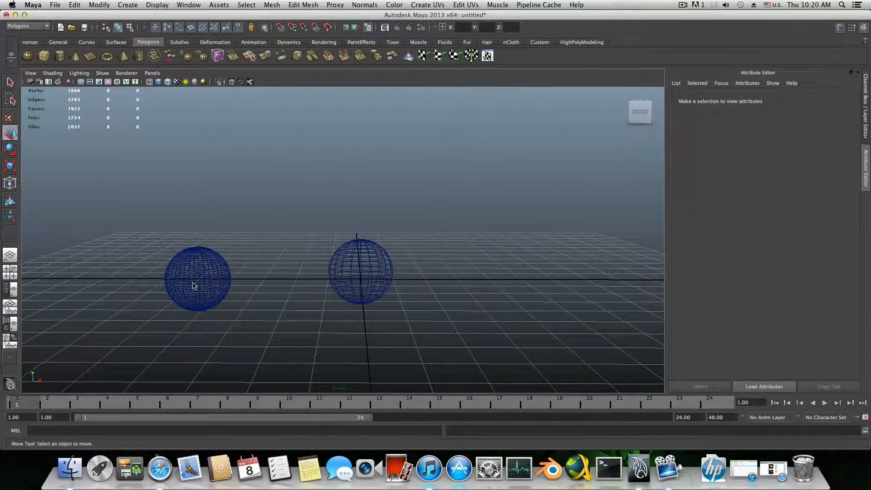
{"action": "left_click", "coordinate": [197, 277]}
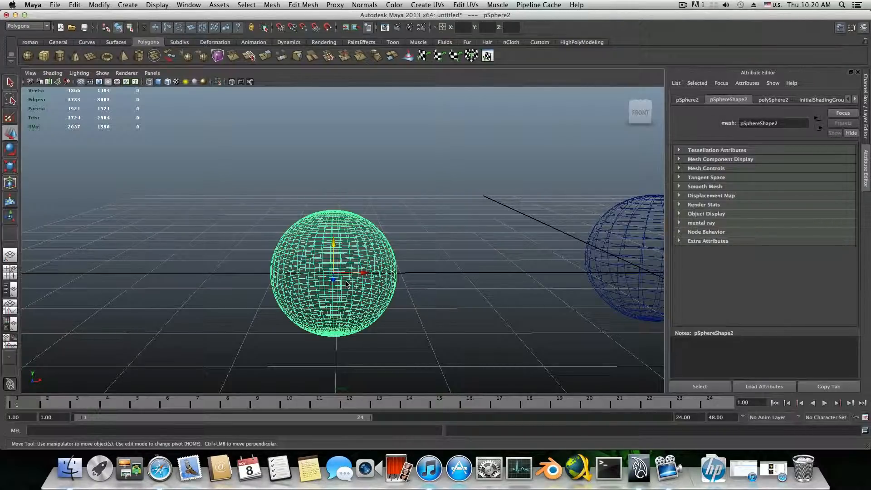
{"action": "right_click", "coordinate": [346, 284]}
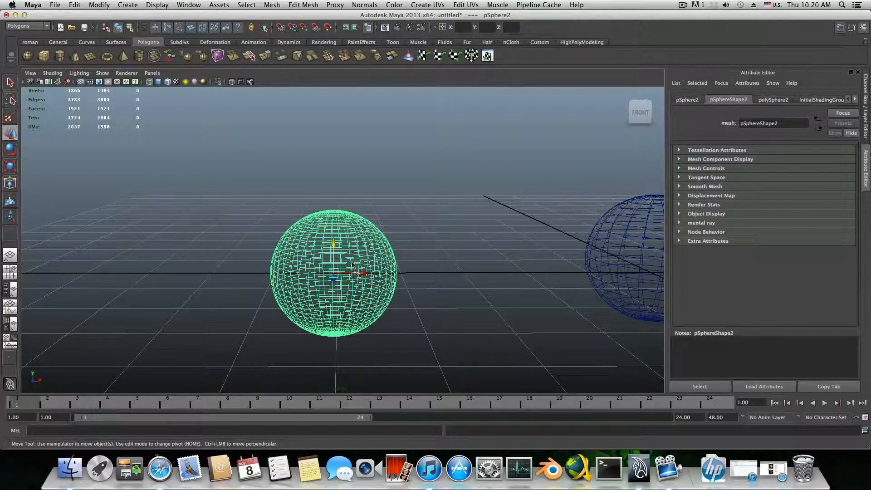
{"action": "right_click", "coordinate": [353, 264]}
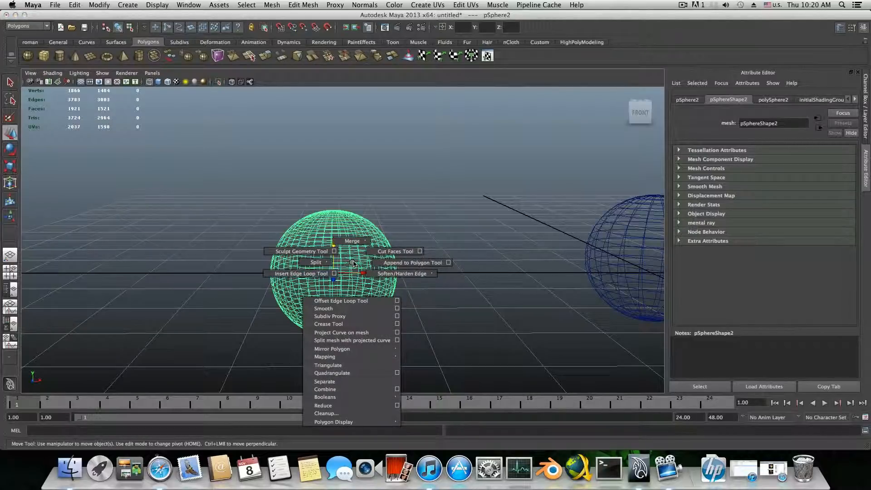
{"action": "mouse_move", "coordinate": [300, 273]}
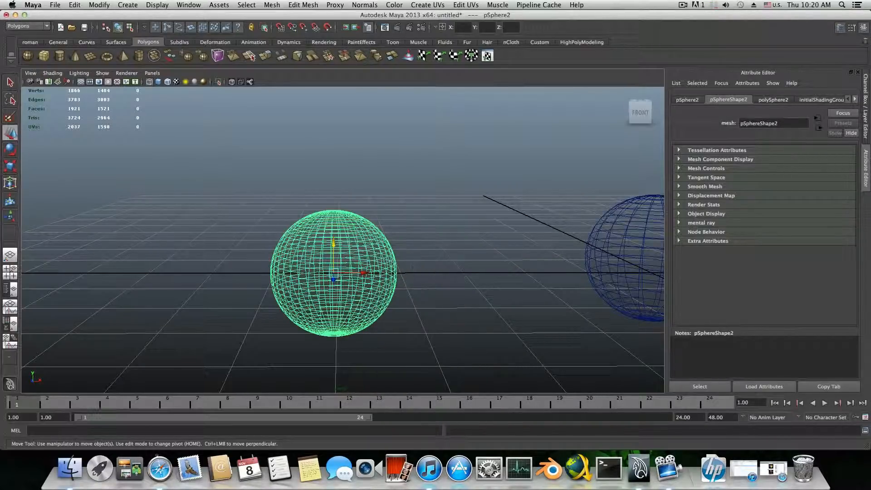
{"action": "right_click", "coordinate": [333, 272]}
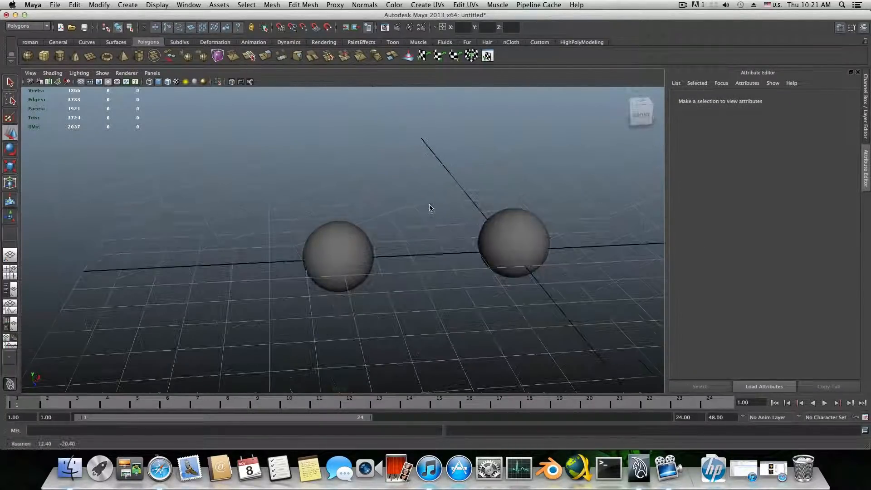
Tumble the view to face the spheres and select the left sphere, pSphere2
{"action": "left_click_drag", "start_coordinate": [429, 208], "coordinate": [402, 244]}
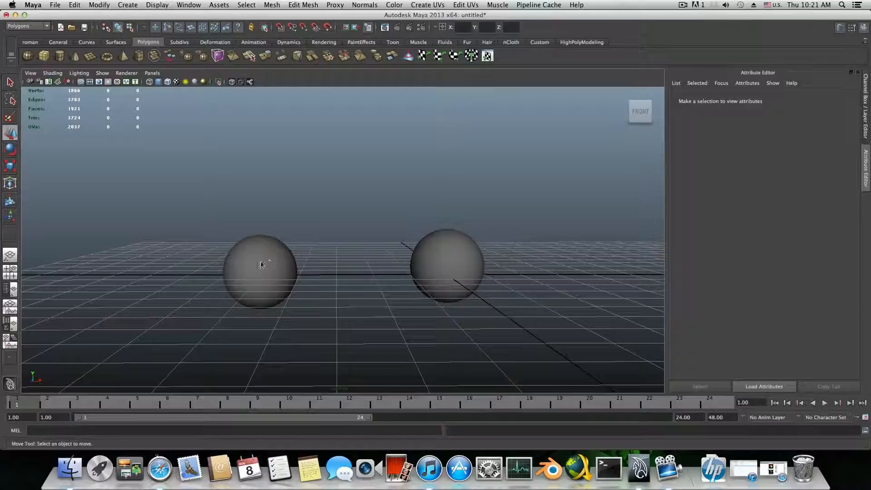
{"action": "left_click", "coordinate": [260, 266]}
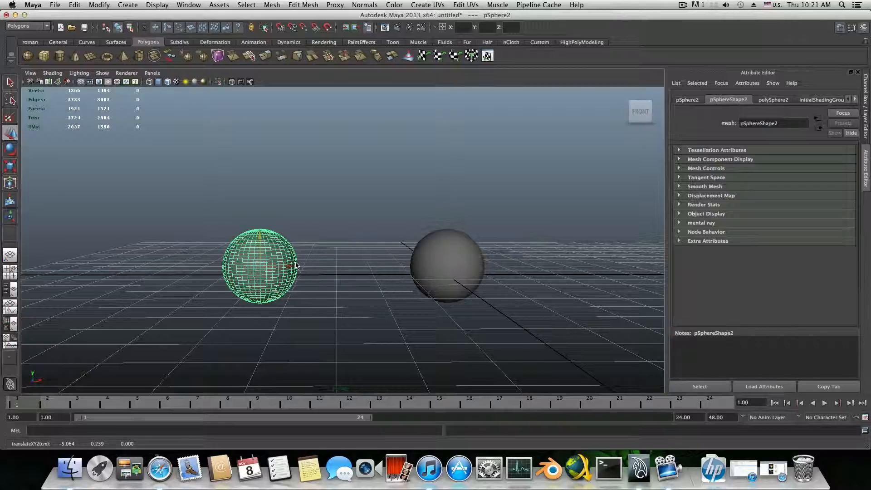
{"action": "mouse_move", "coordinate": [257, 135]}
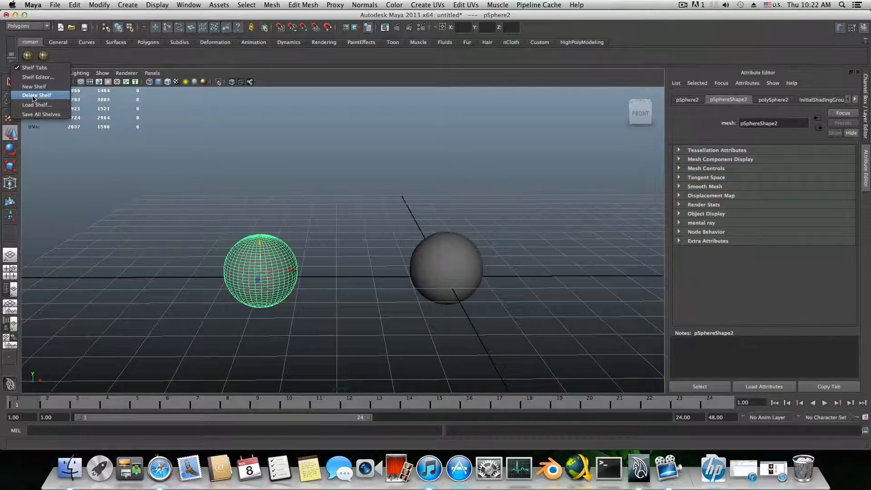
Remove the custom 'roman' shelf via Delete Shelf, leaving General as the first shelf
{"action": "left_click", "coordinate": [406, 233]}
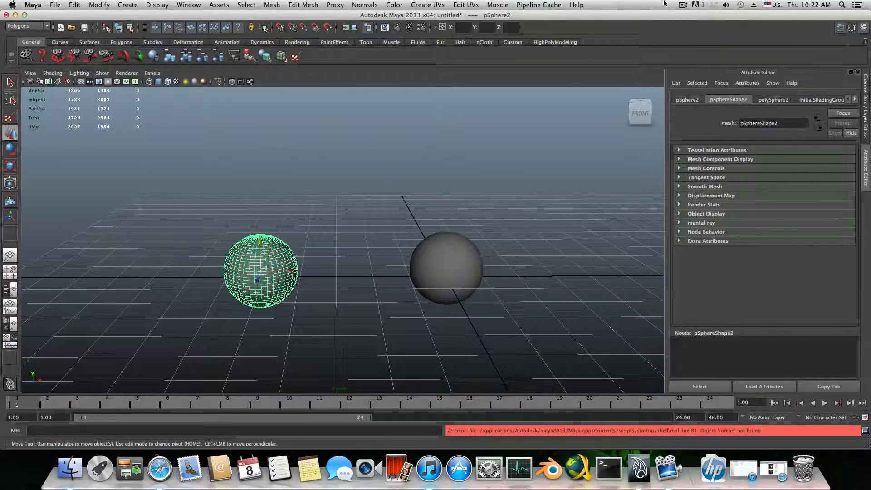
{"action": "left_click", "coordinate": [679, 6]}
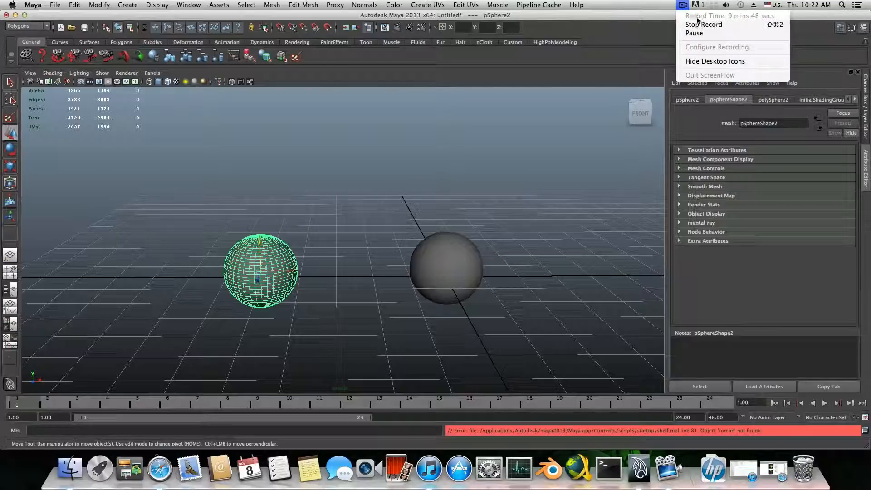
{"action": "mouse_move", "coordinate": [704, 24]}
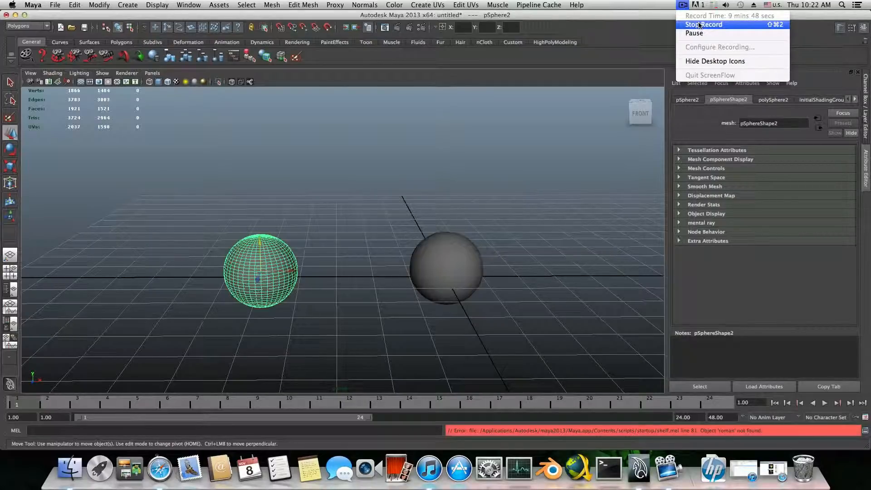